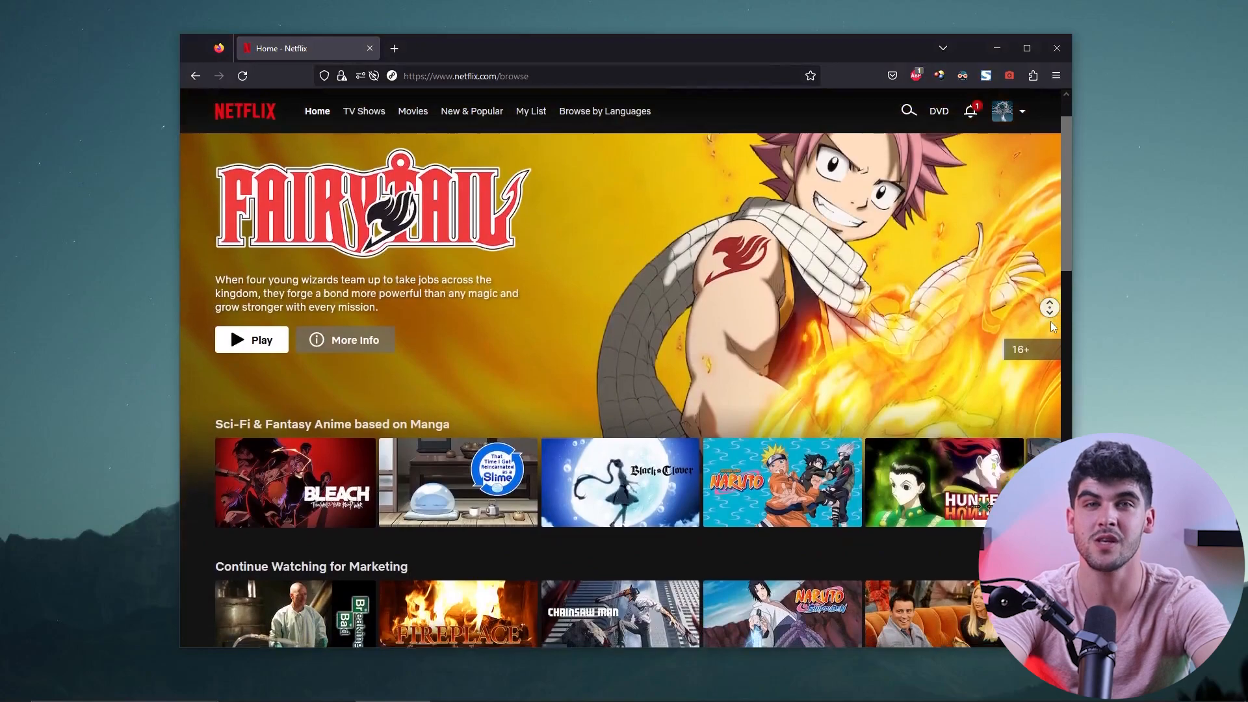
# - Scroll through and click within the VPN app windows
pyautogui.scroll(-3)
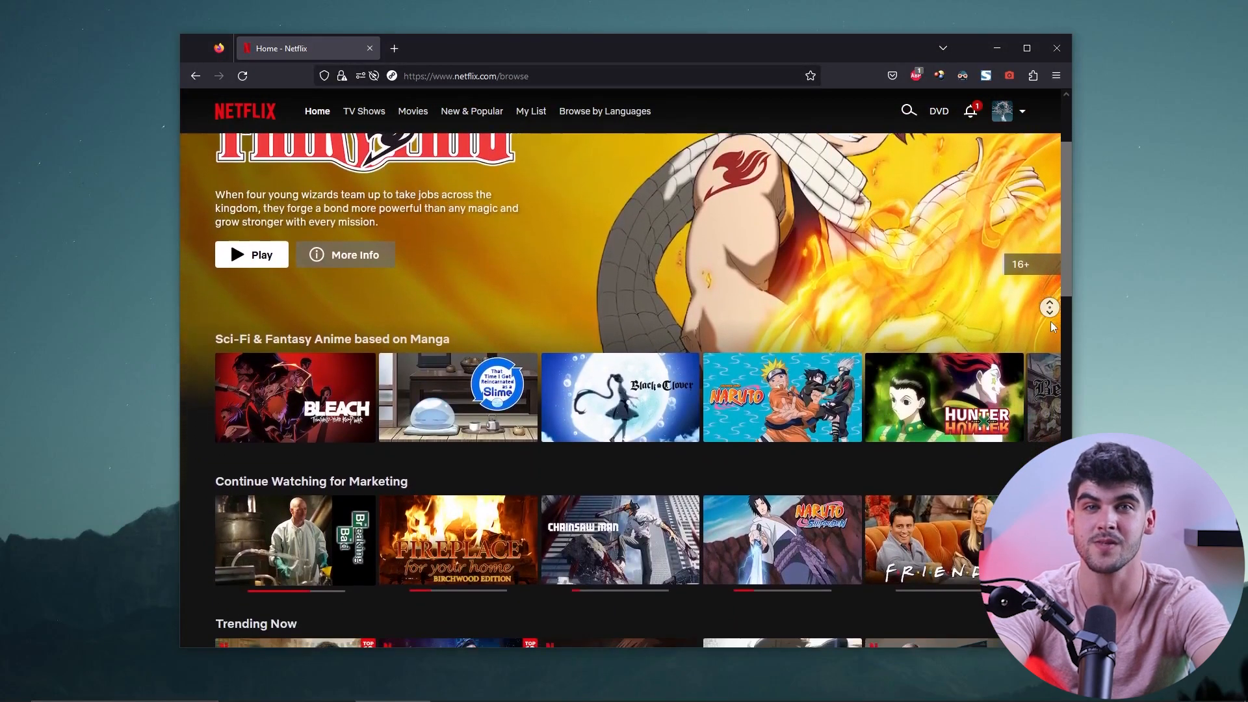
pyautogui.scroll(-3)
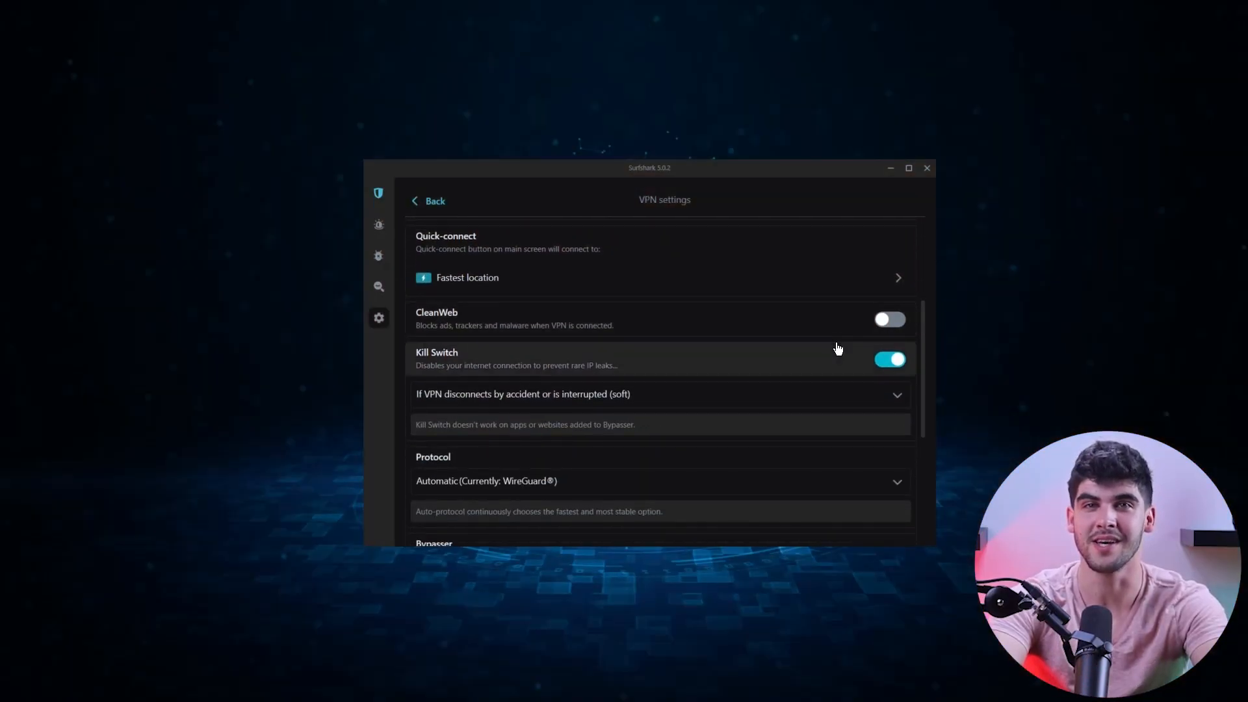
pyautogui.scroll(-3)
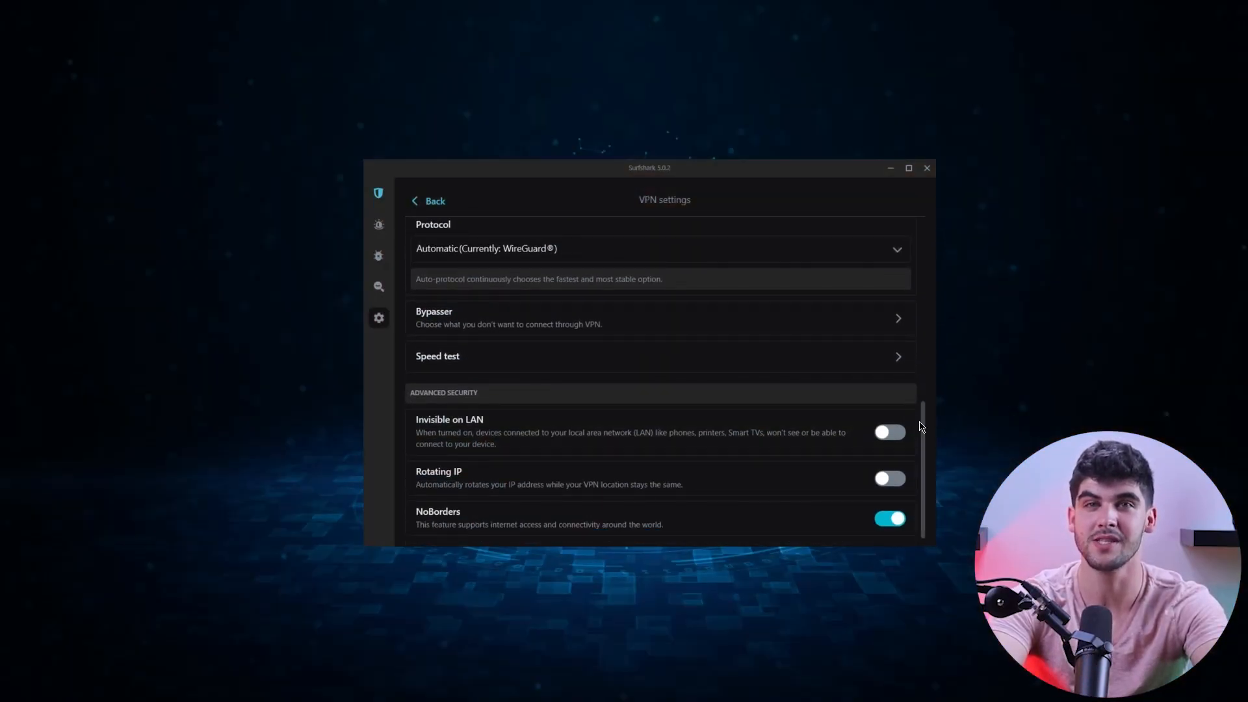
pyautogui.click(430, 201)
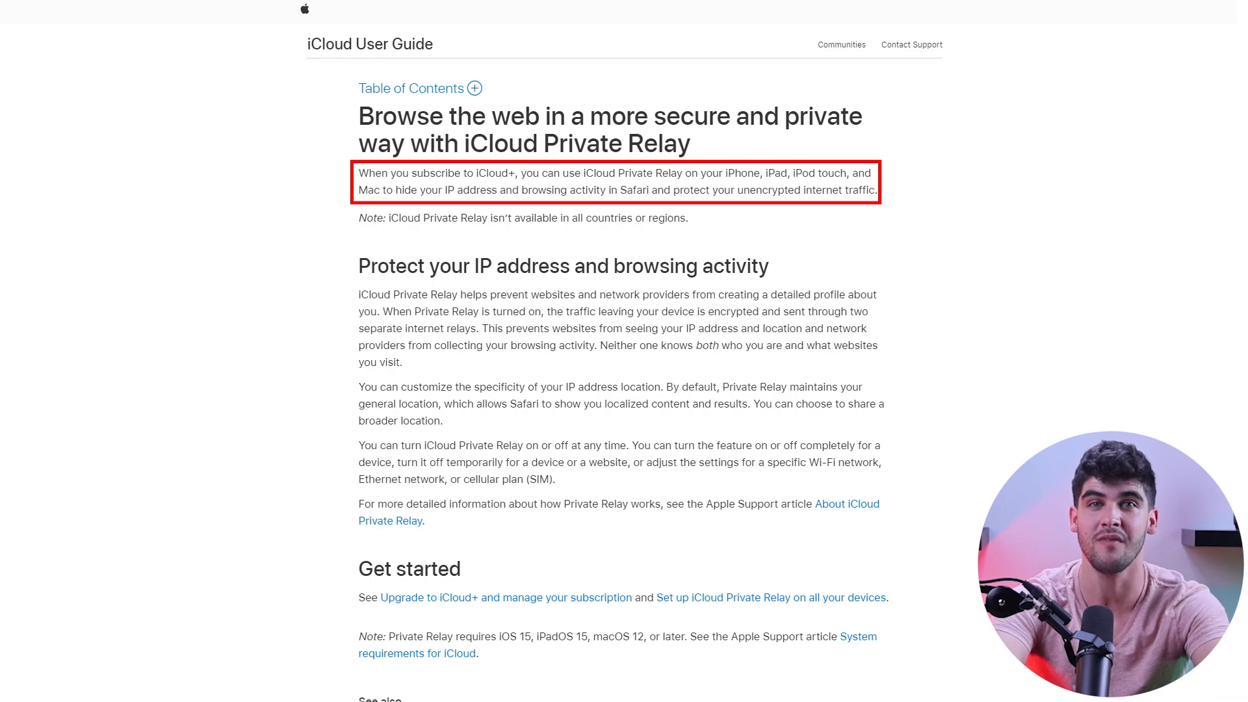
pyautogui.click(769, 597)
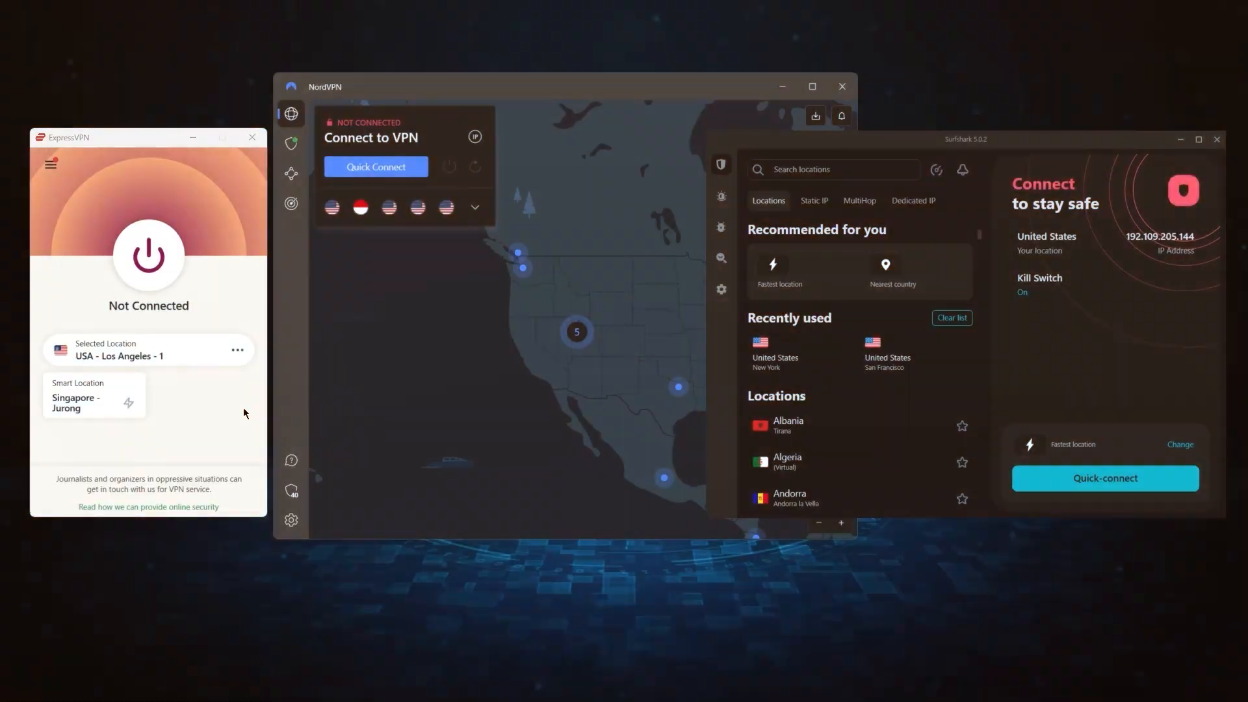
# - Open ExpressVPN's Options window, then NordVPN's Settings list showing Kill Switch
pyautogui.click(50, 164)
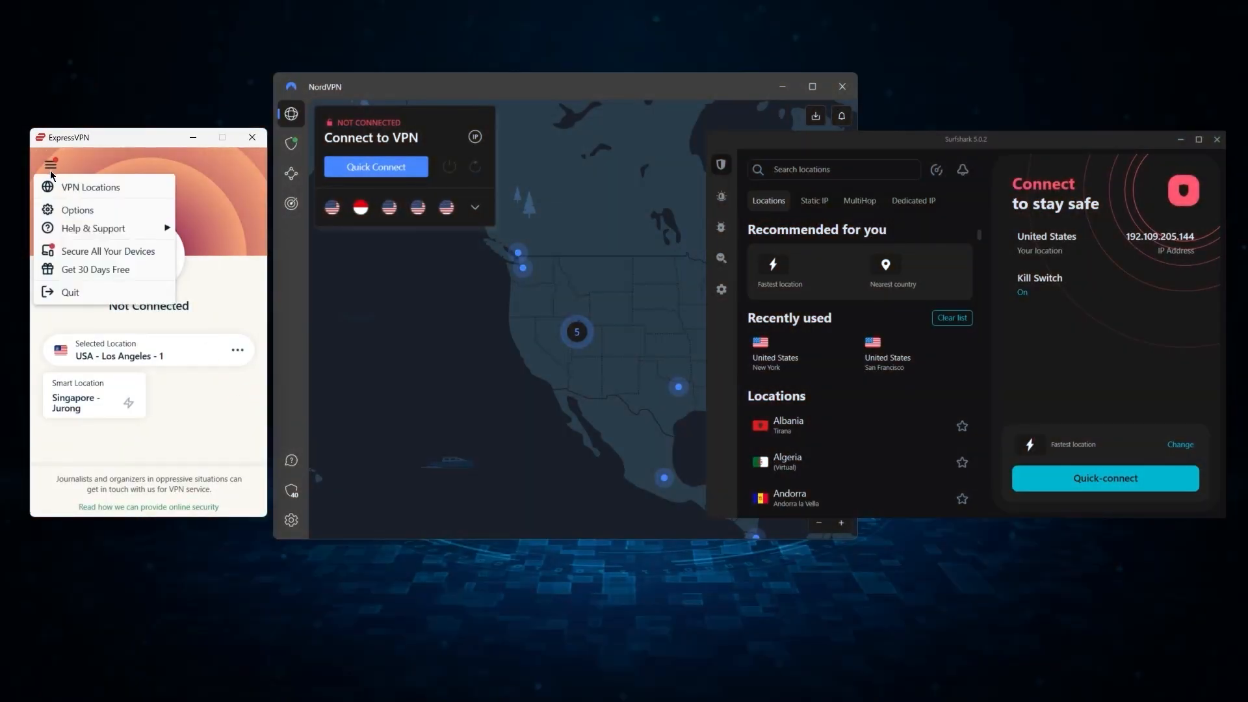
pyautogui.click(77, 209)
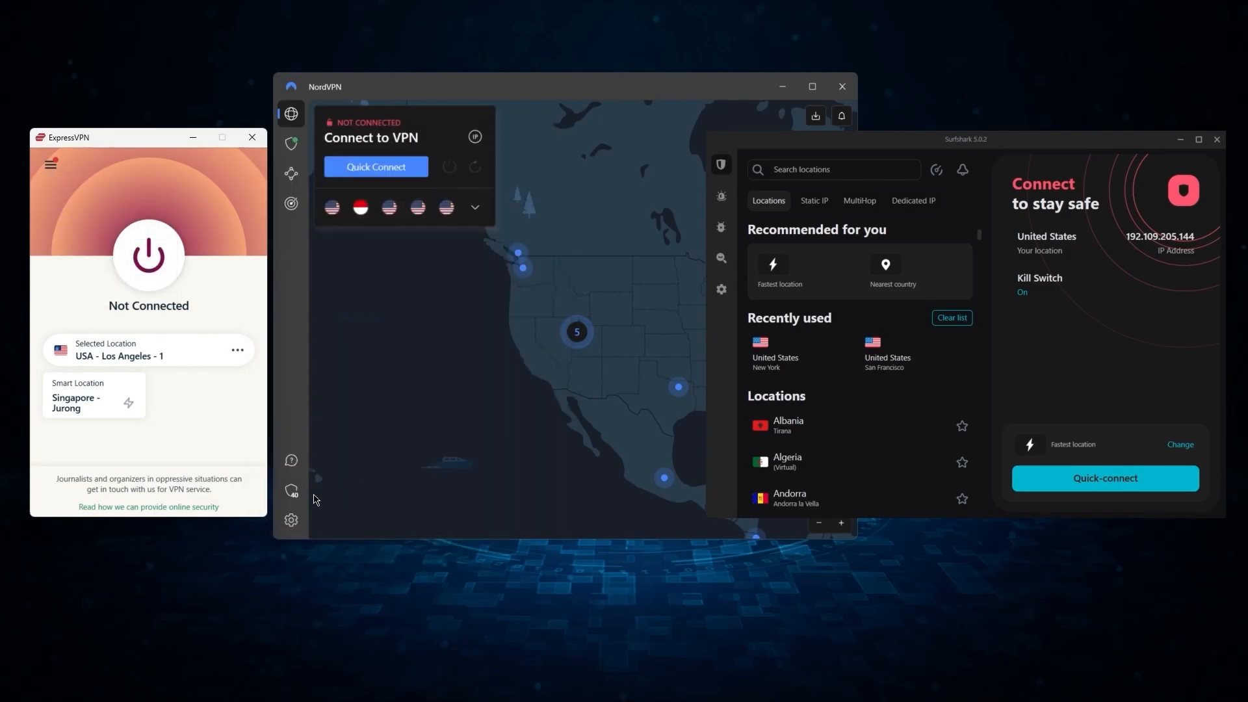
pyautogui.click(291, 520)
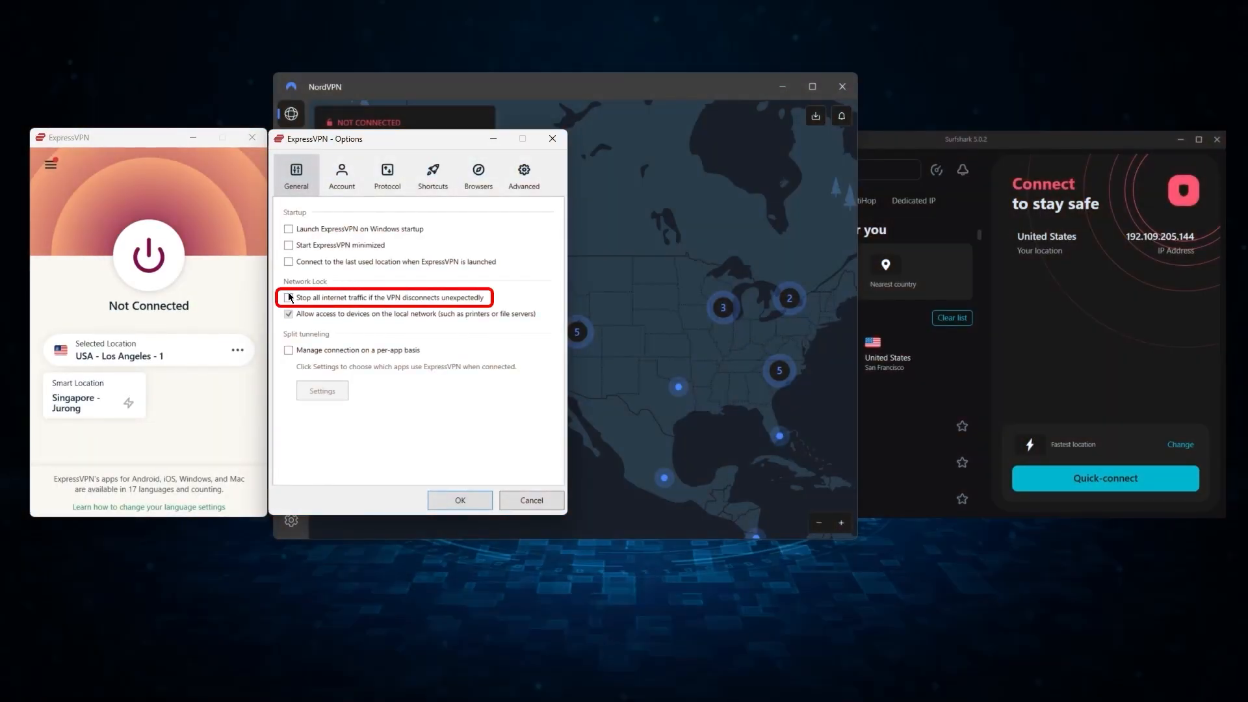
pyautogui.click(291, 520)
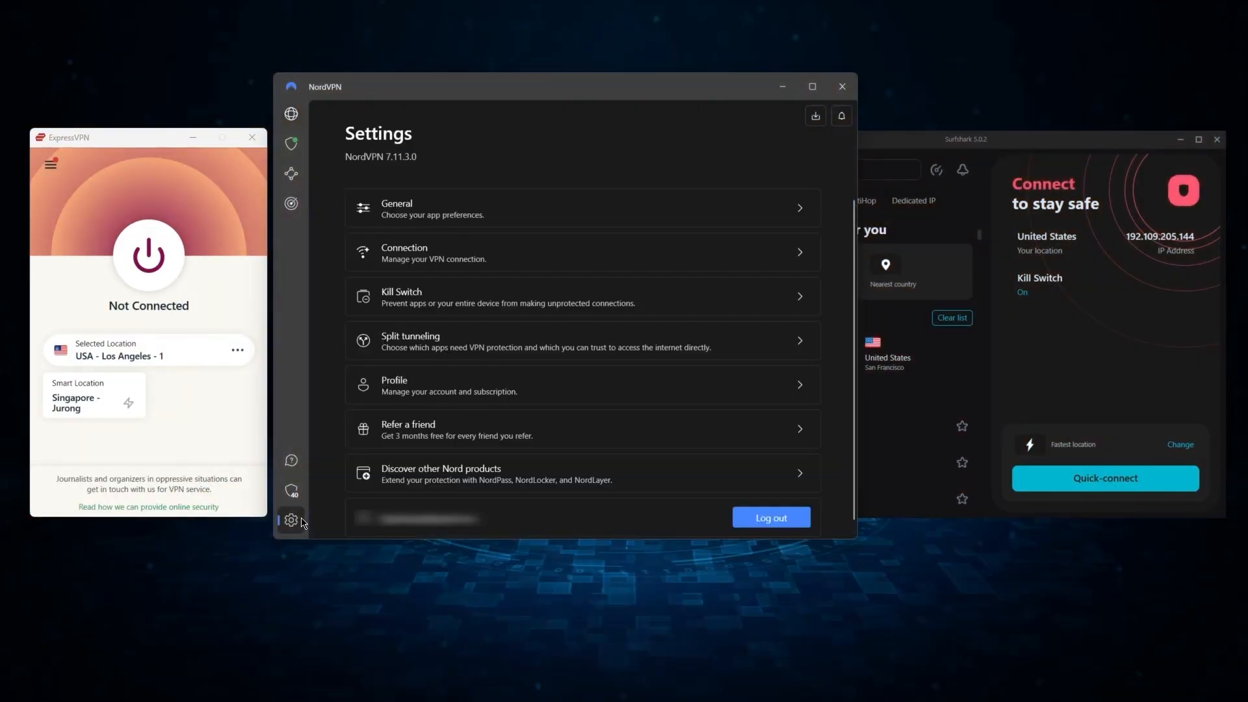
pyautogui.click(411, 340)
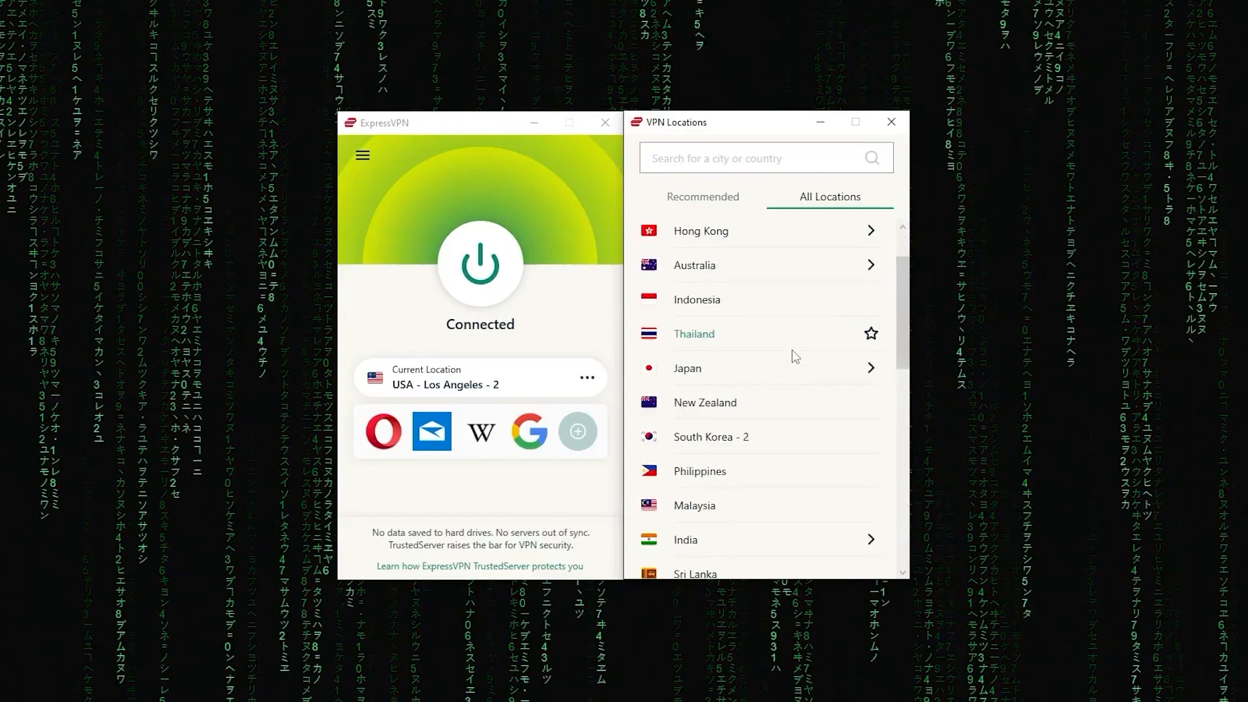
pyautogui.scroll(-3)
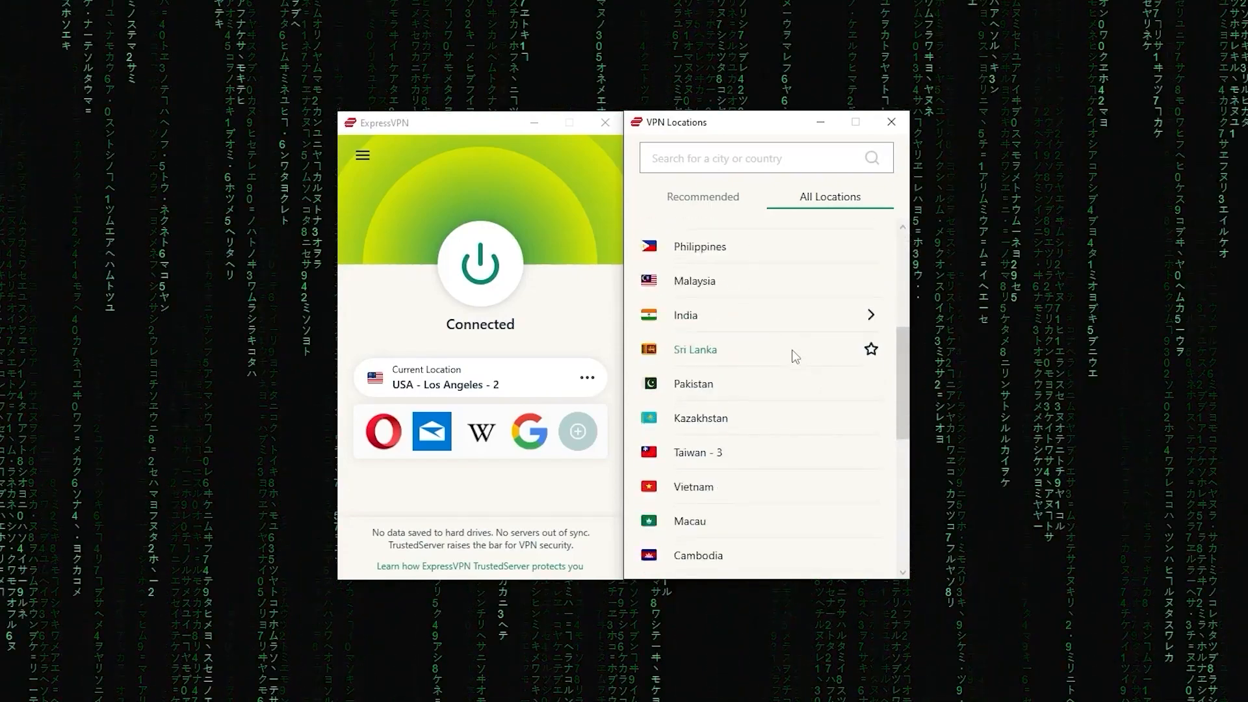
pyautogui.scroll(-3)
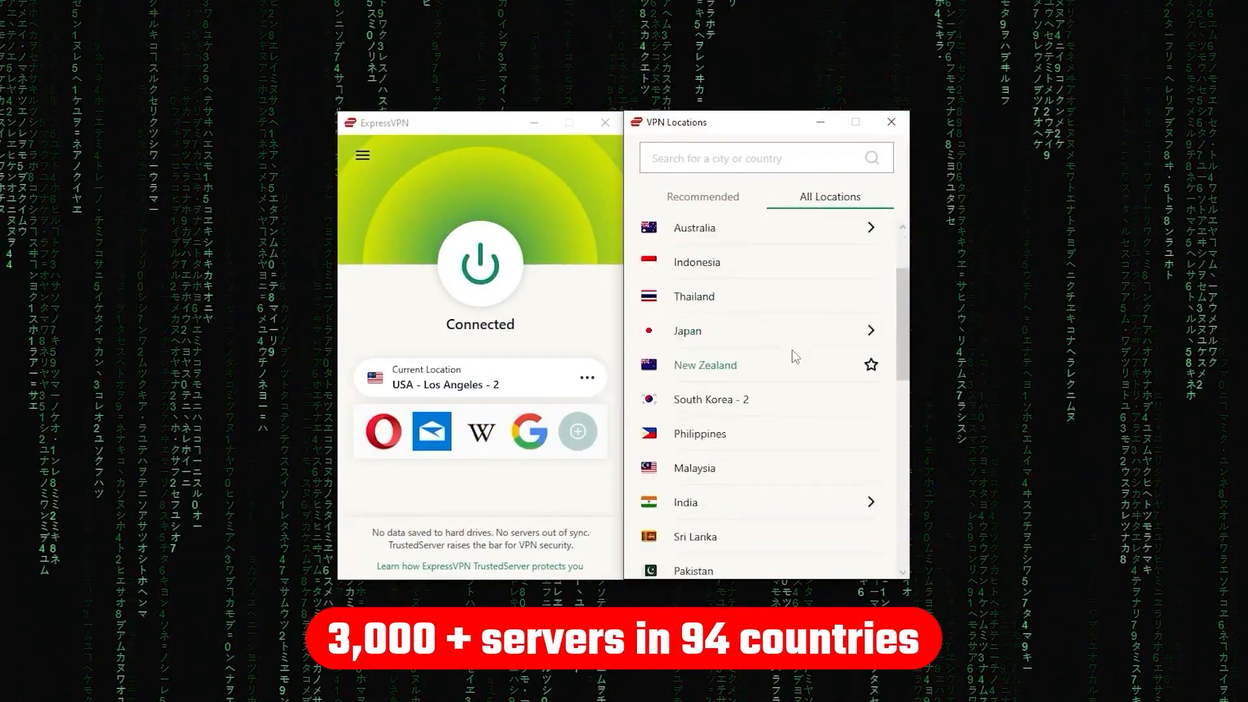
pyautogui.scroll(-3)
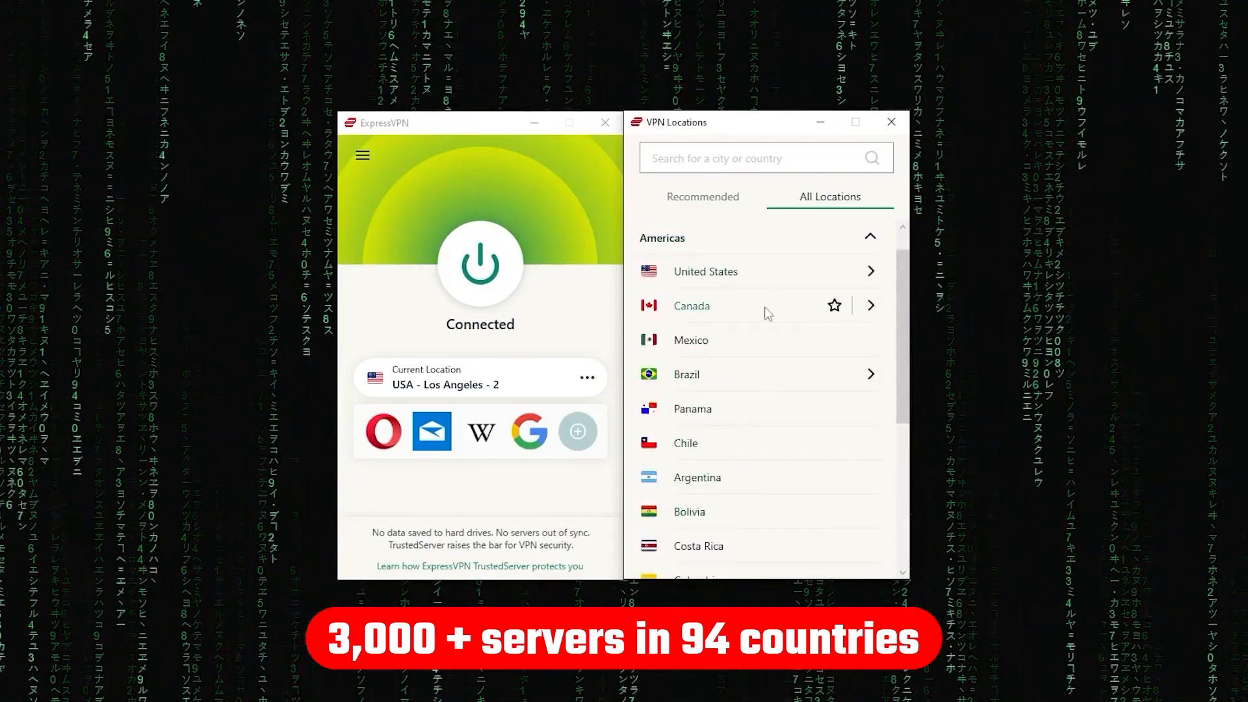
pyautogui.scroll(-3)
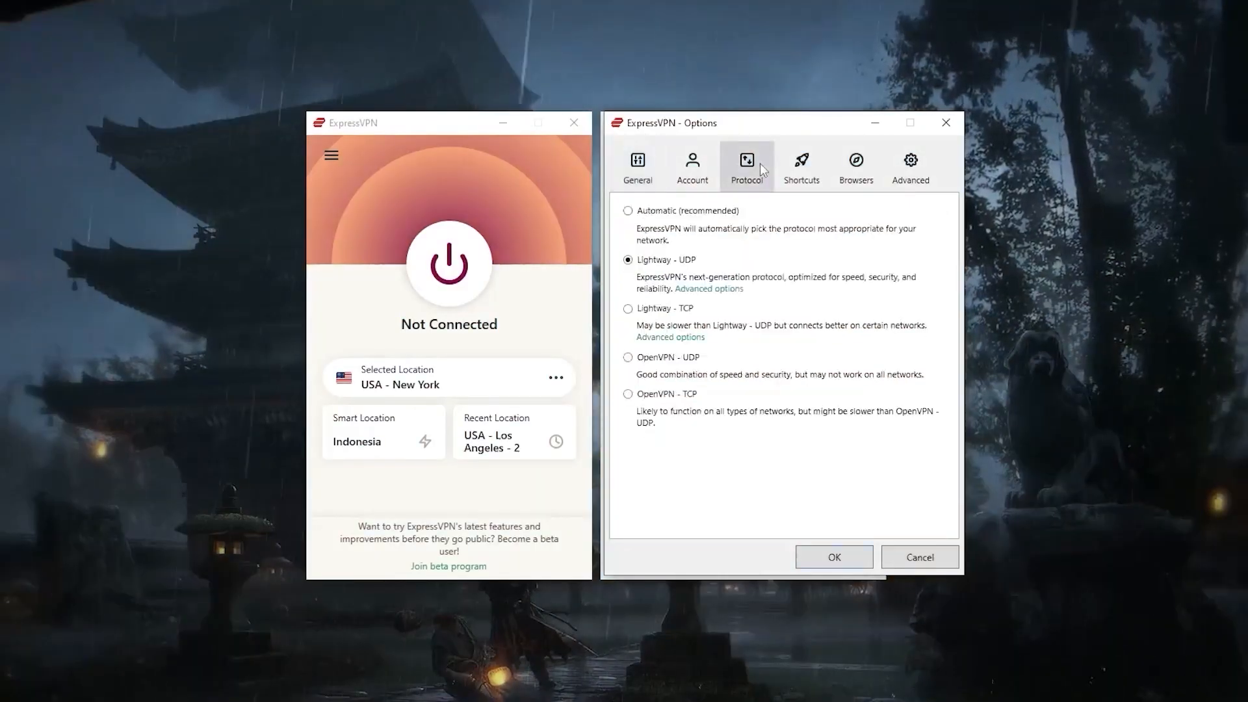
pyautogui.moveTo(632, 271)
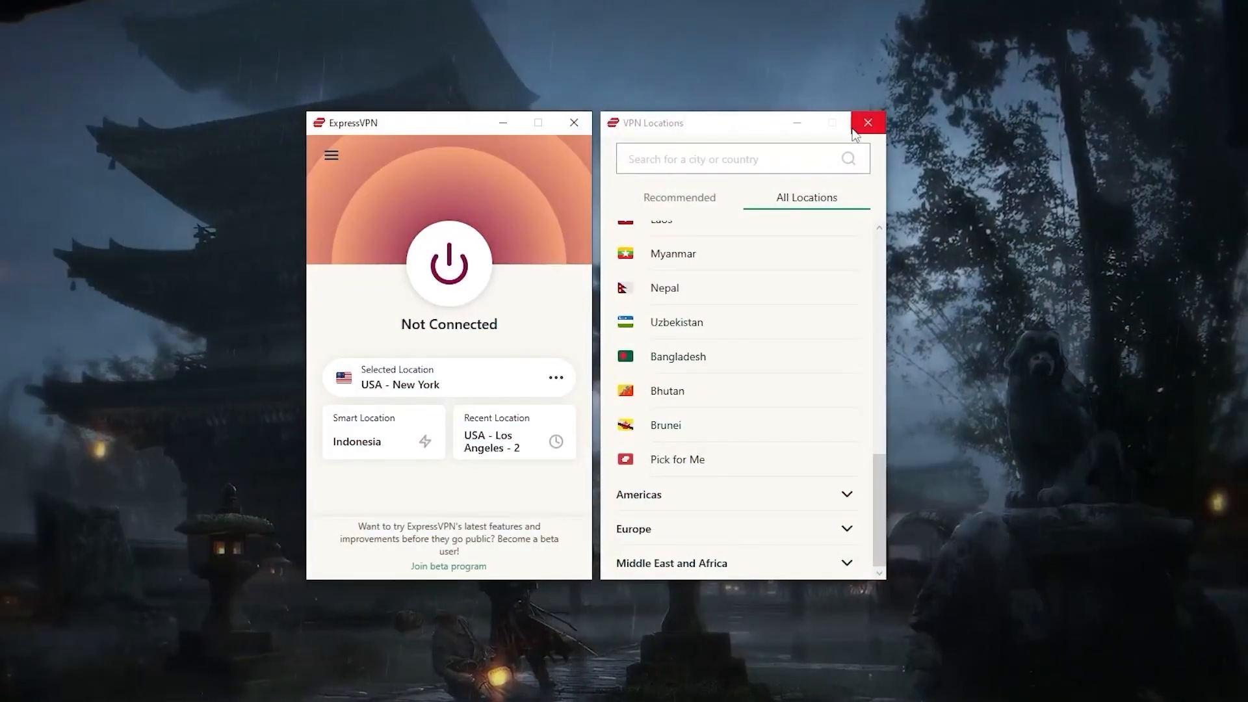
# - Close VPN Locations and set ExpressVPN's protocol to Automatic (recommended)
pyautogui.click(868, 123)
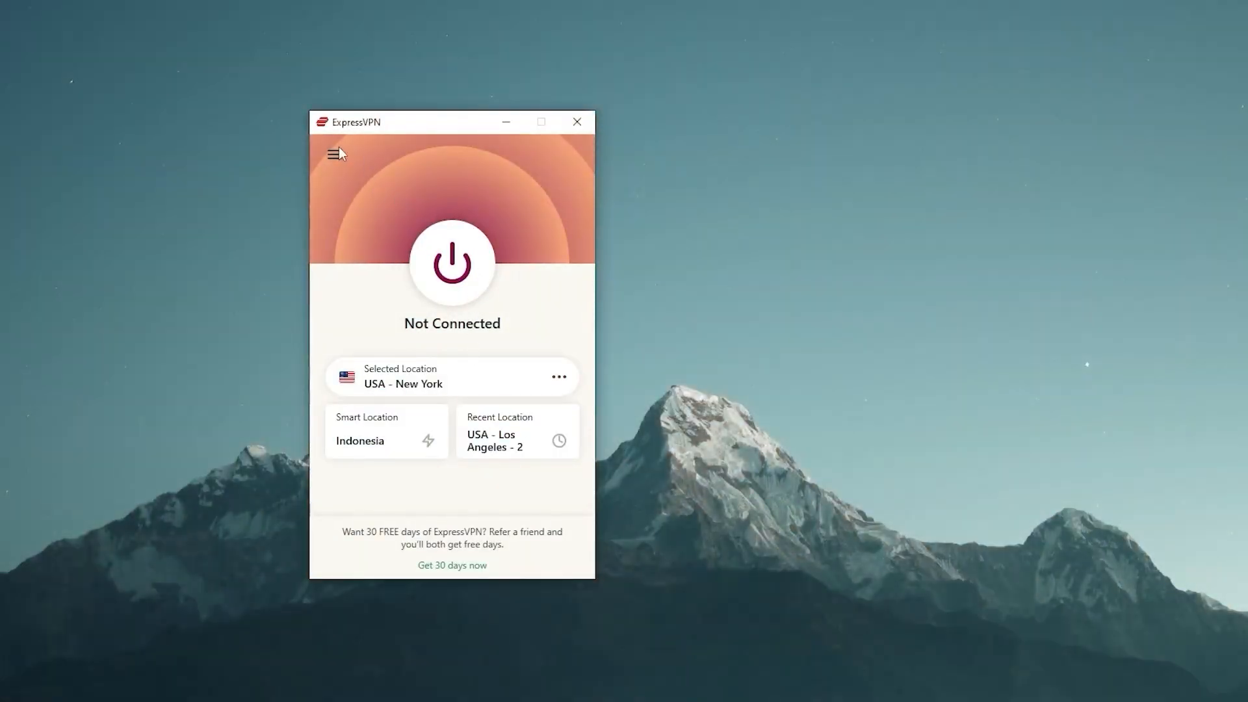
pyautogui.click(334, 155)
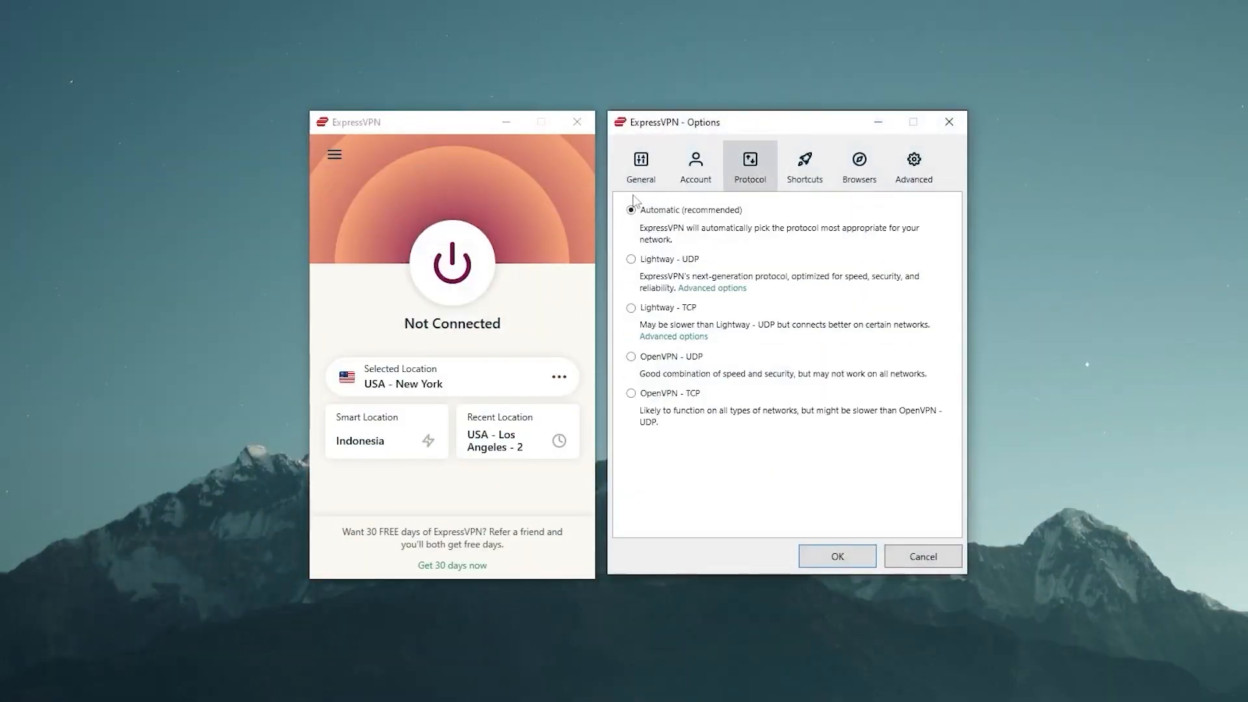
pyautogui.click(631, 308)
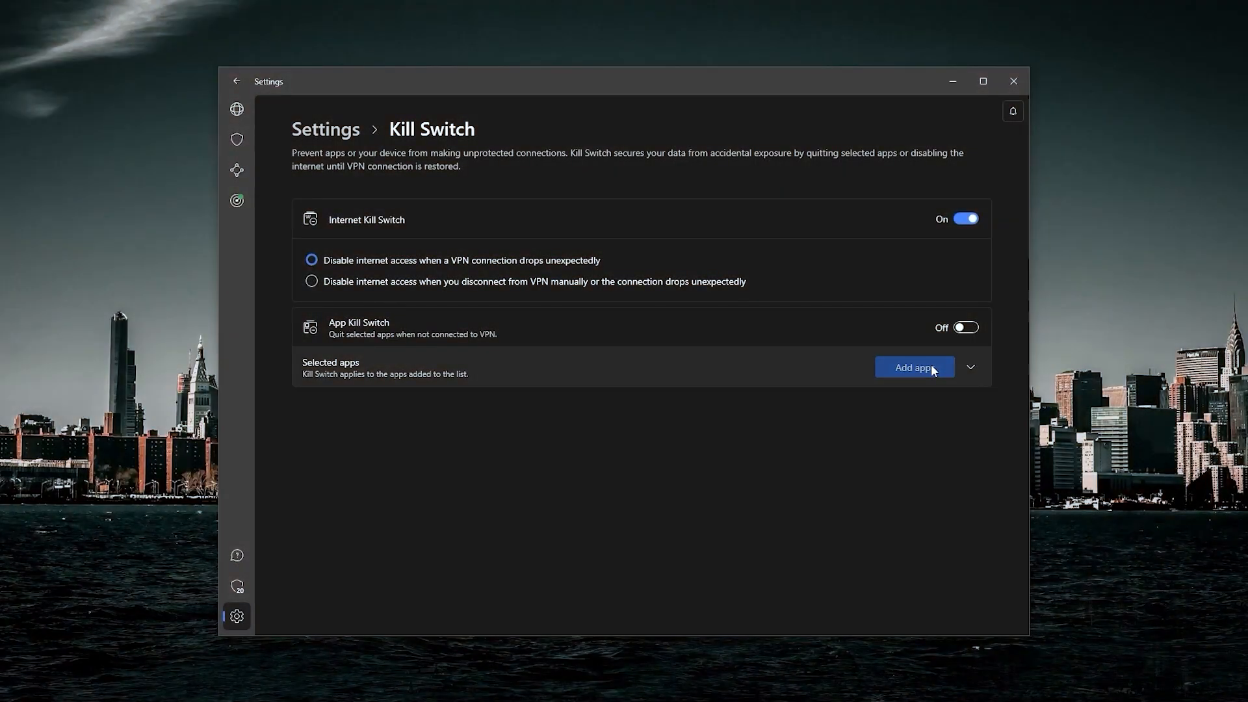
# - Add apps for NordVPN's Kill Switch and enable all Threat Protection features
pyautogui.click(914, 367)
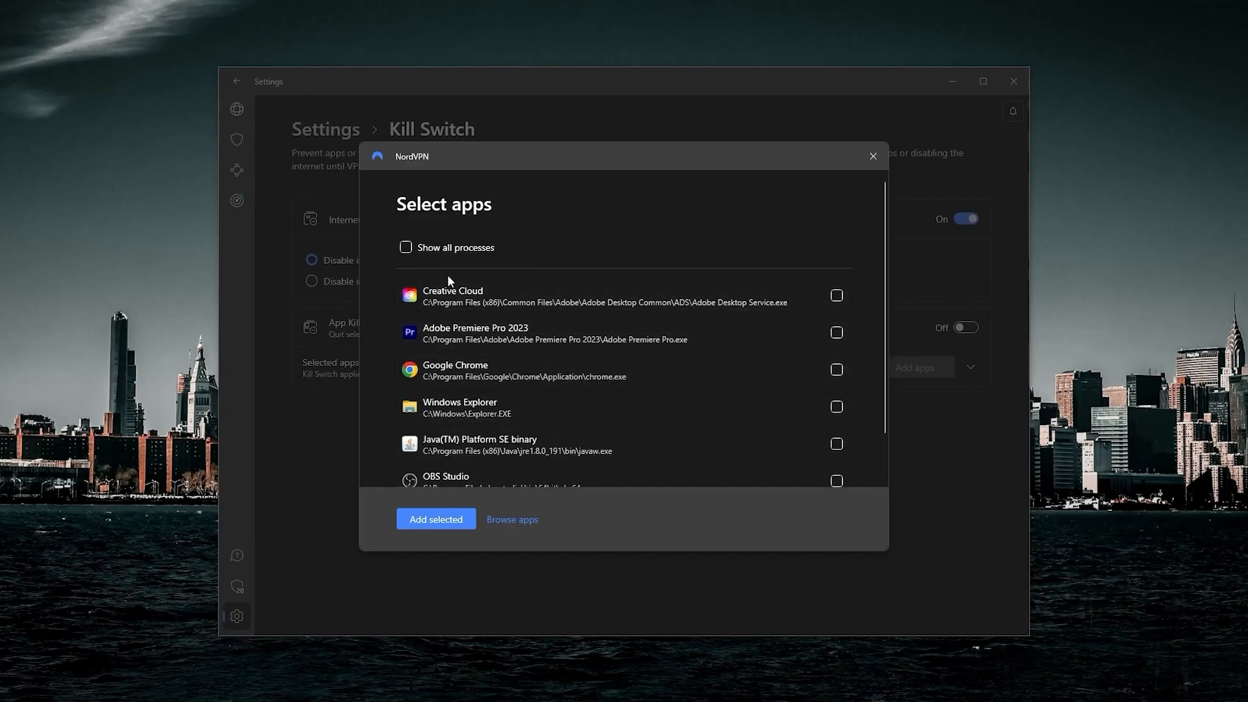
pyautogui.moveTo(741, 390)
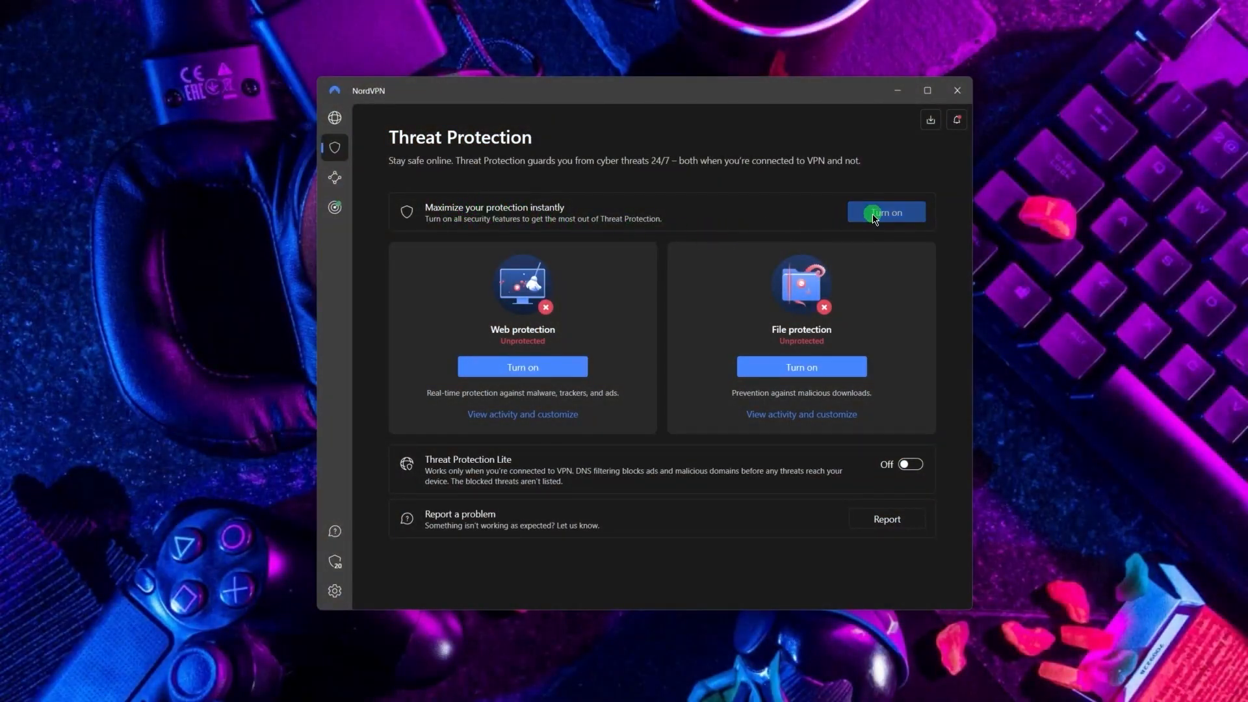
pyautogui.click(885, 212)
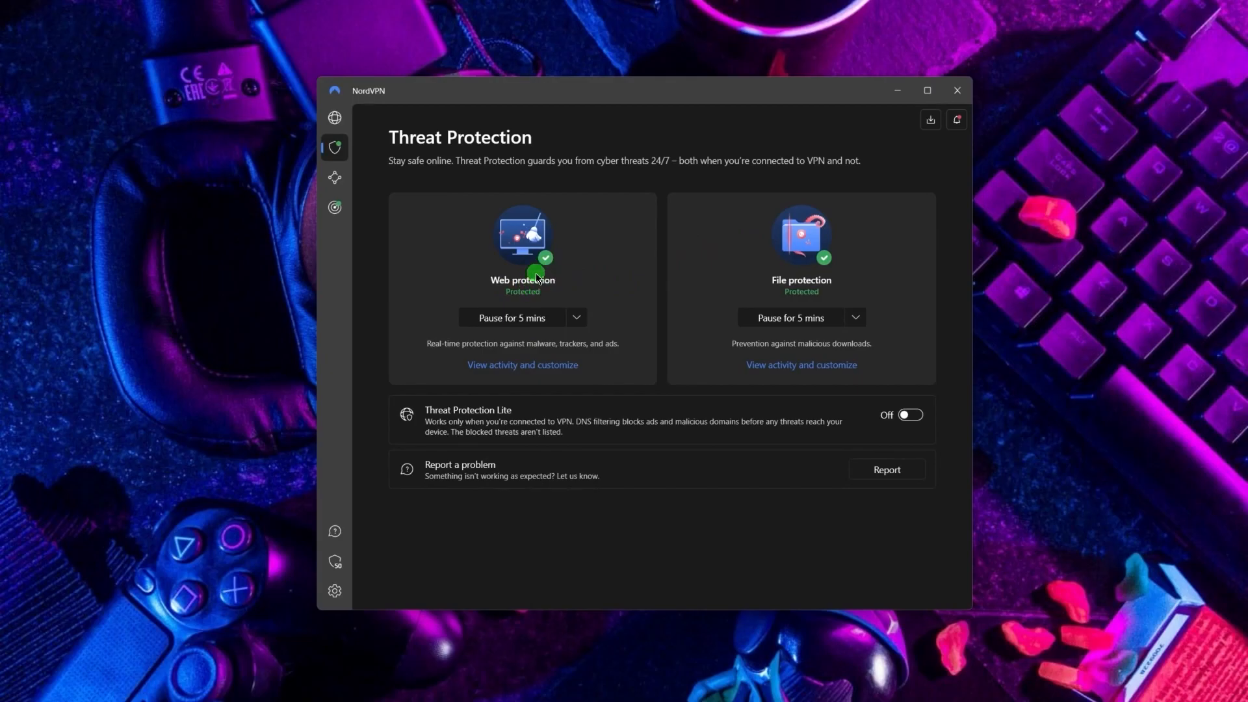
pyautogui.moveTo(481, 412)
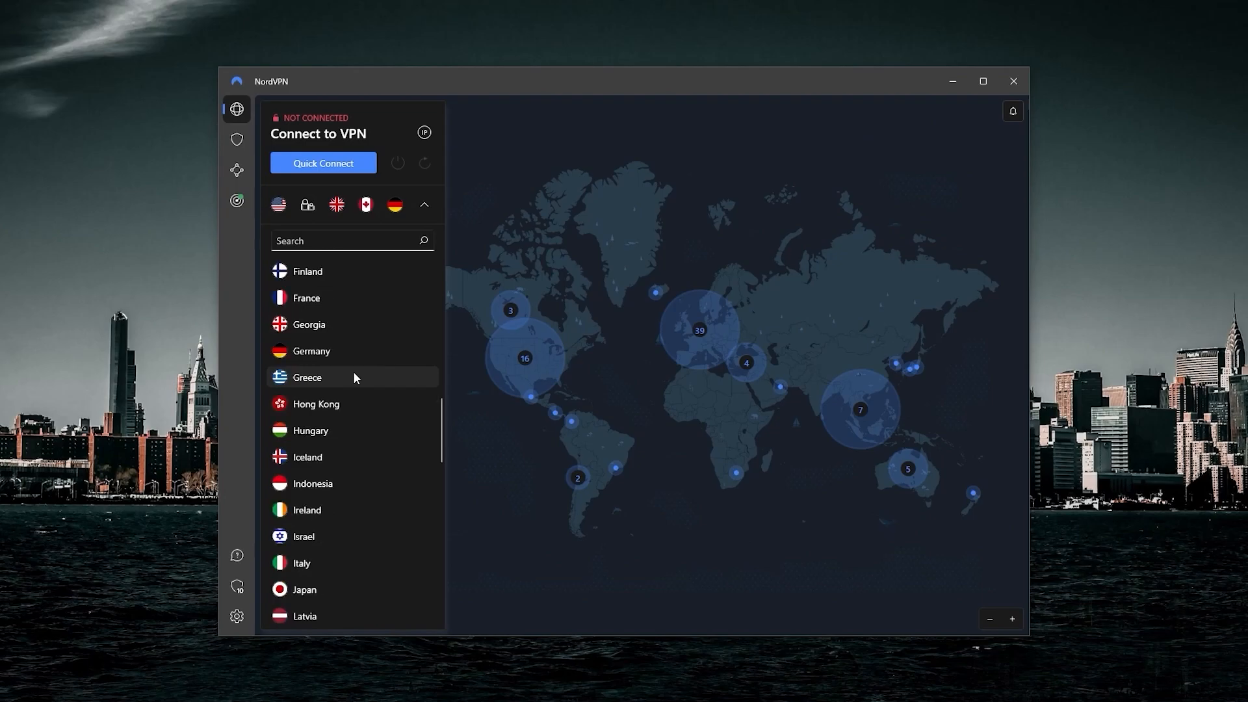
pyautogui.scroll(-3)
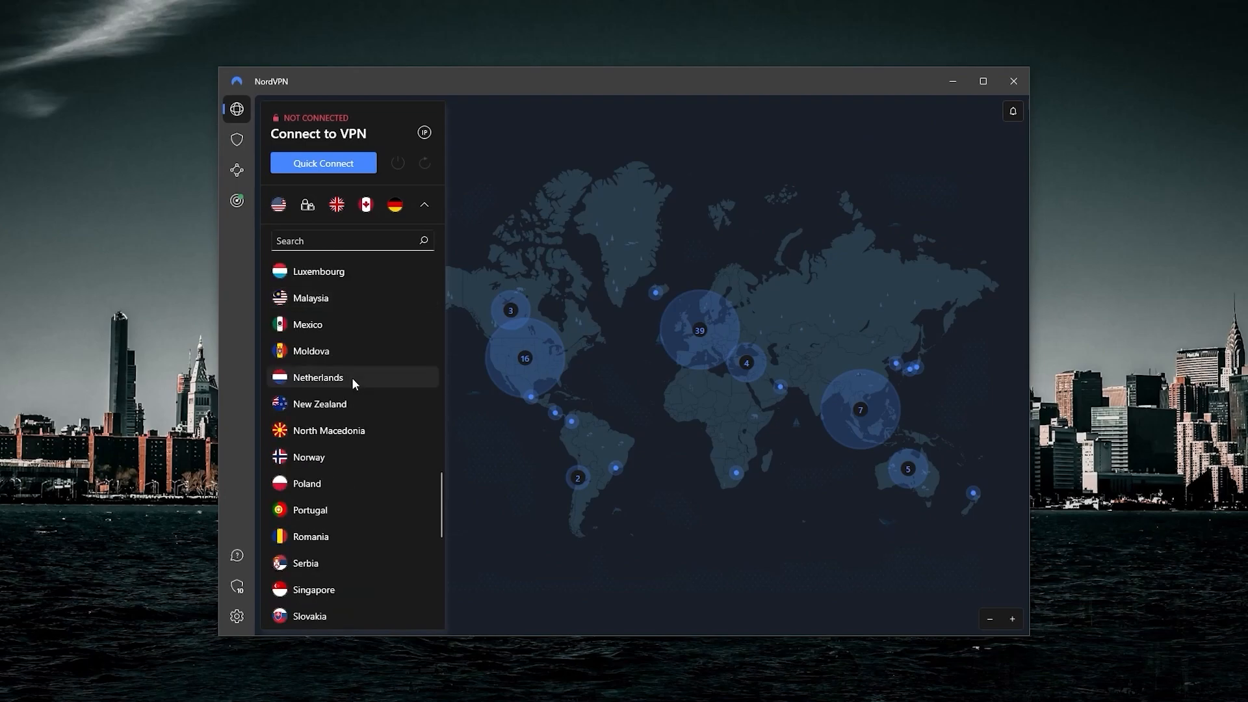
pyautogui.scroll(-3)
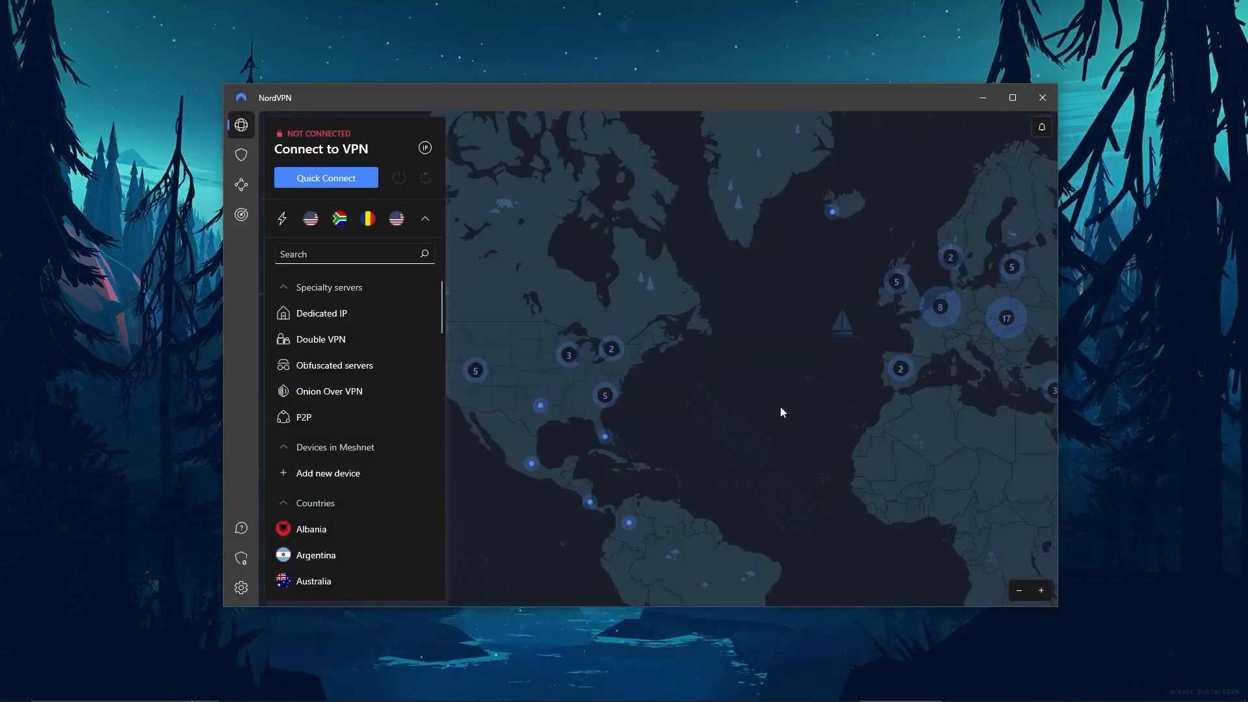
pyautogui.moveTo(780, 412); pyautogui.dragTo(749, 442)
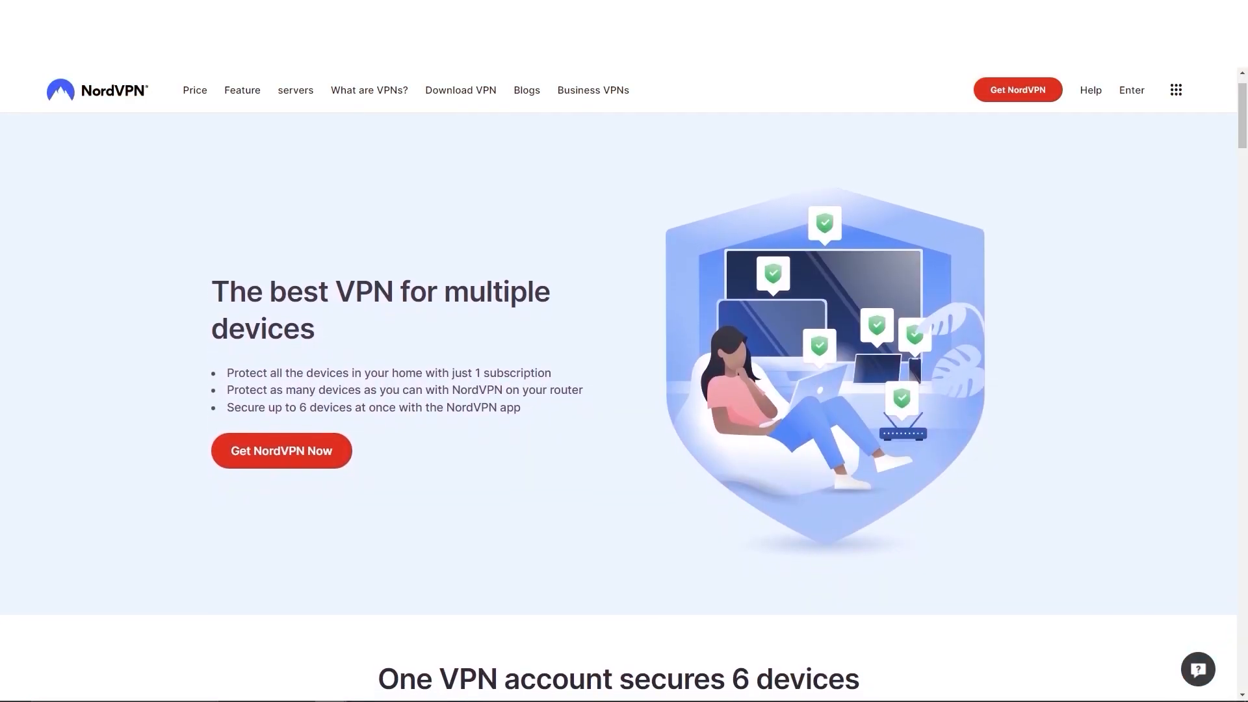
pyautogui.scroll(-3)
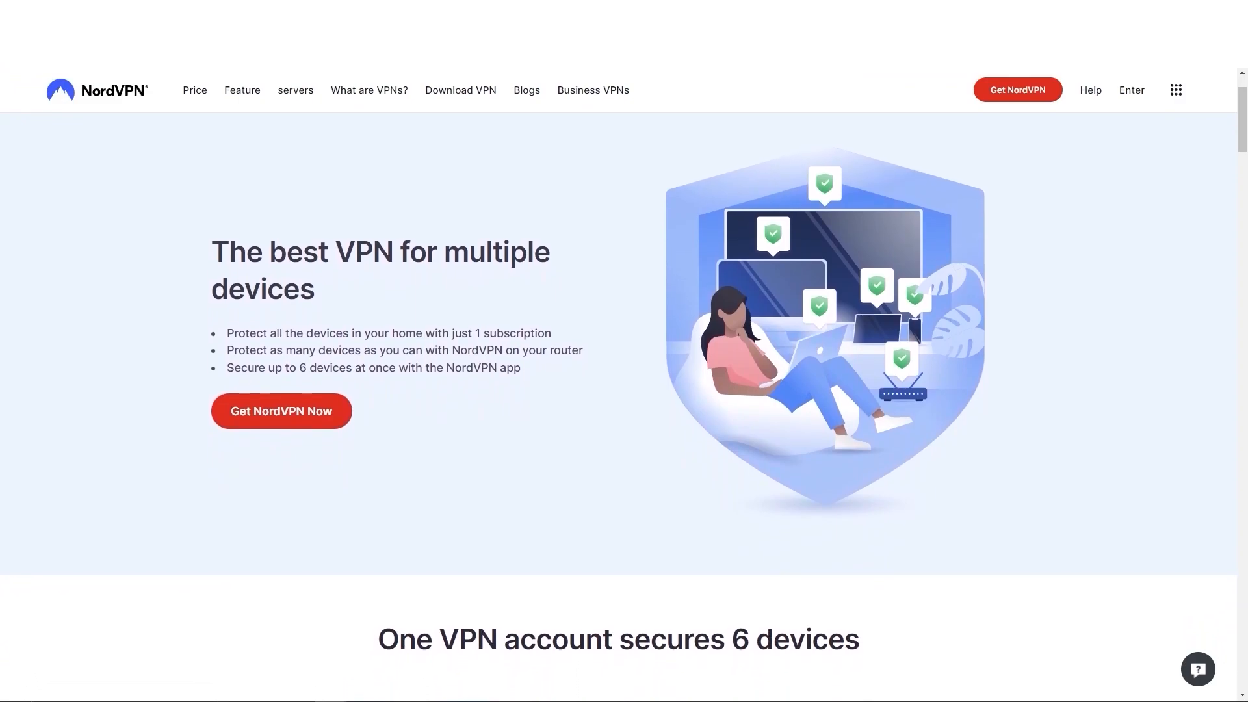
pyautogui.scroll(-3)
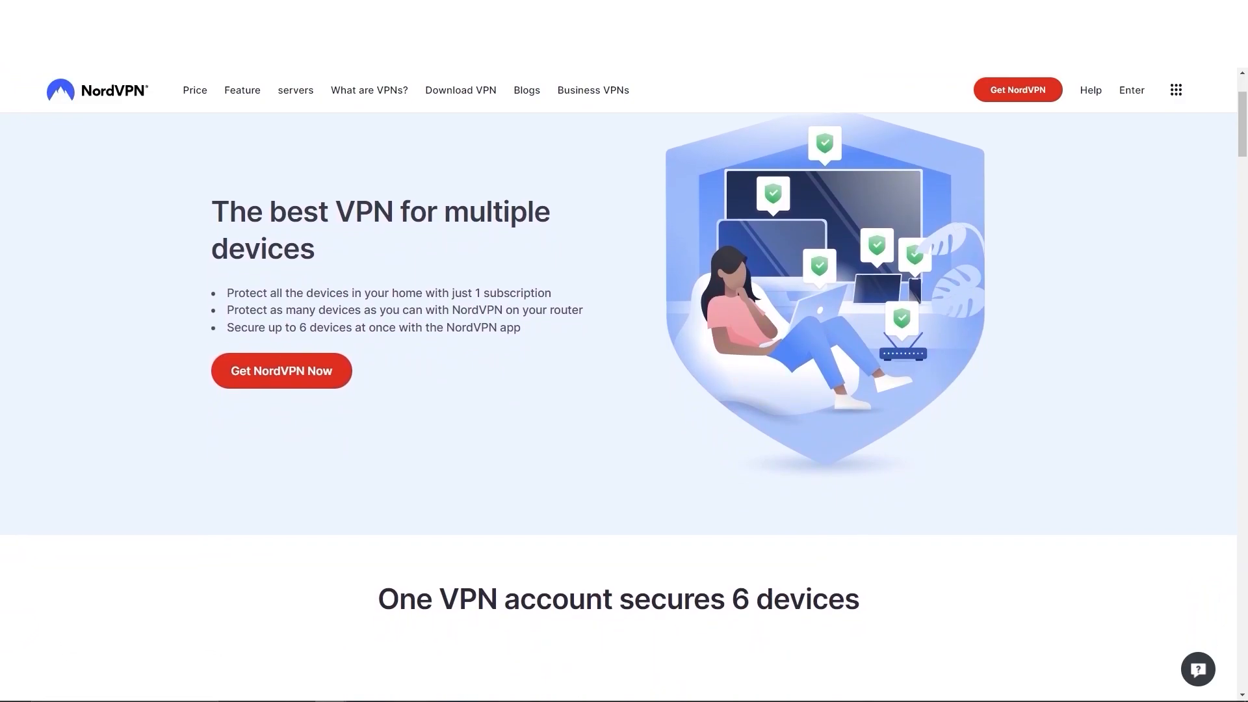
pyautogui.scroll(-3)
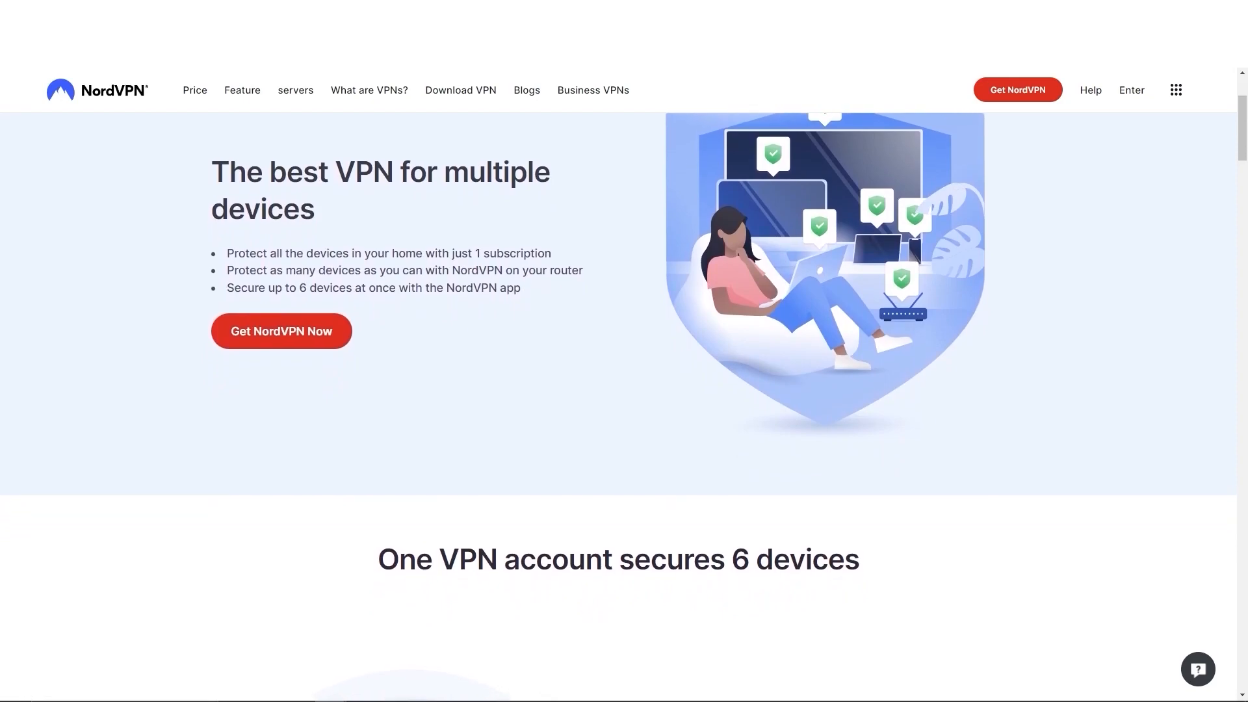
pyautogui.scroll(-3)
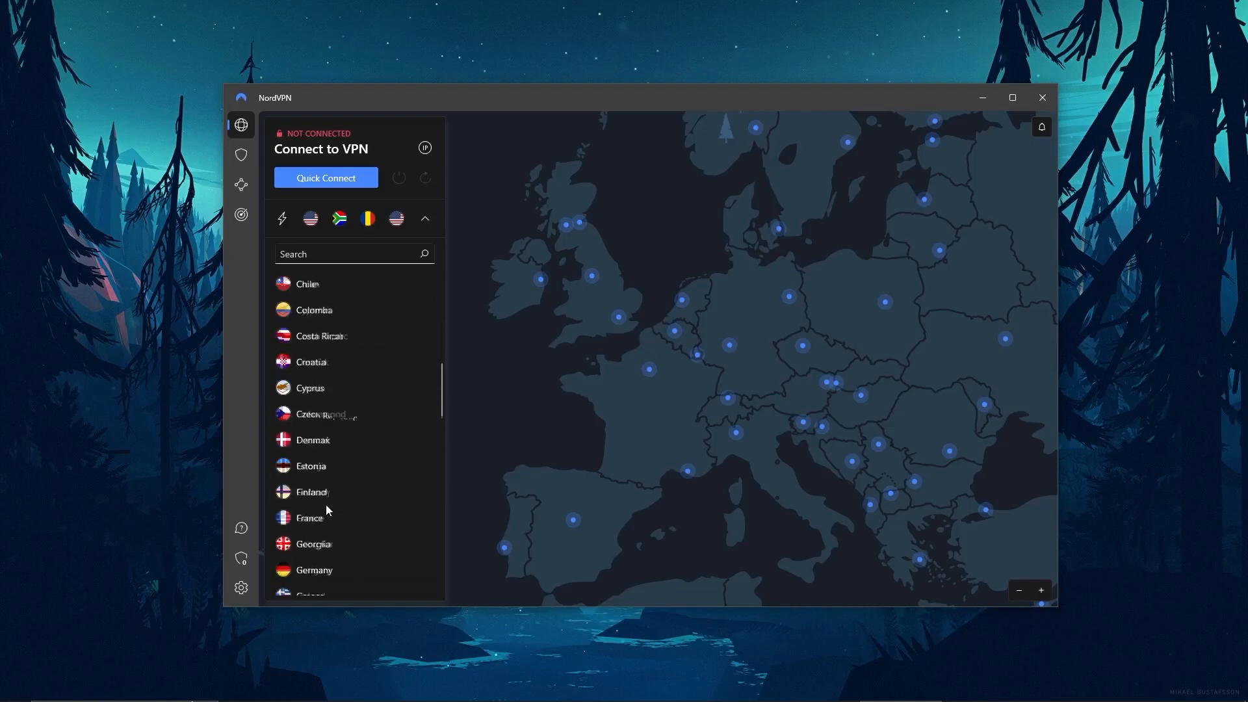
pyautogui.scroll(-3)
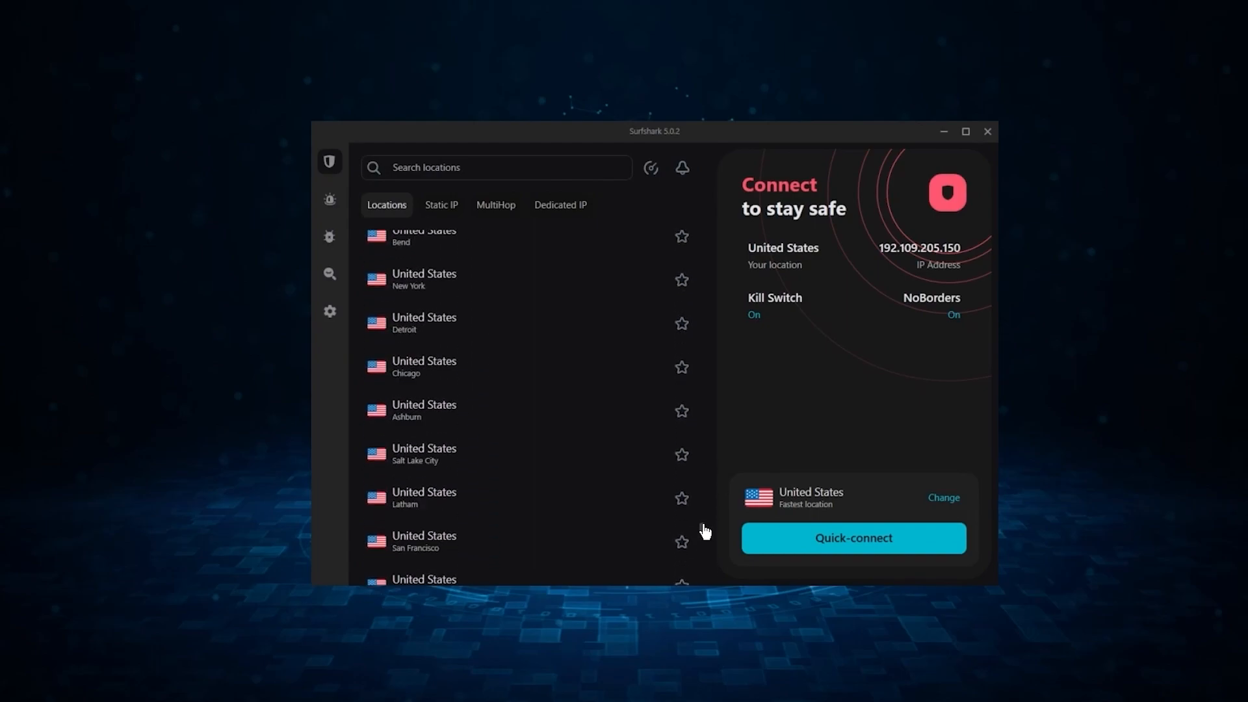
pyautogui.moveTo(503, 295)
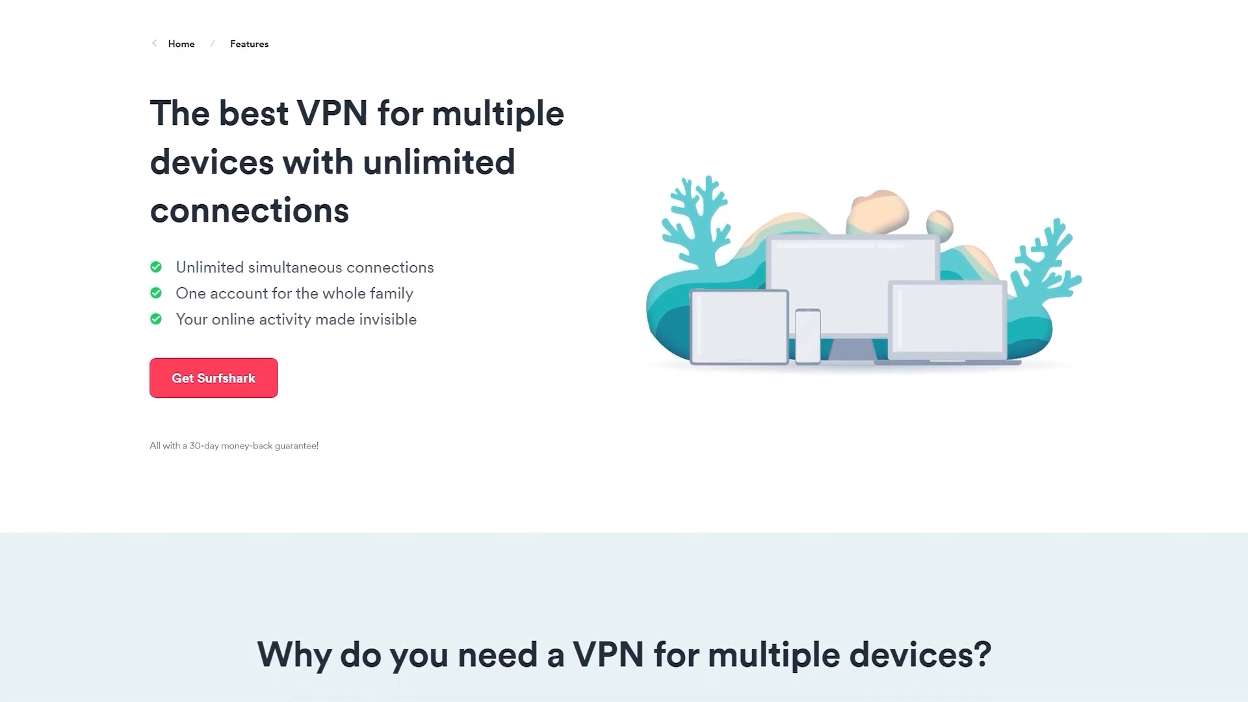
pyautogui.scroll(-3)
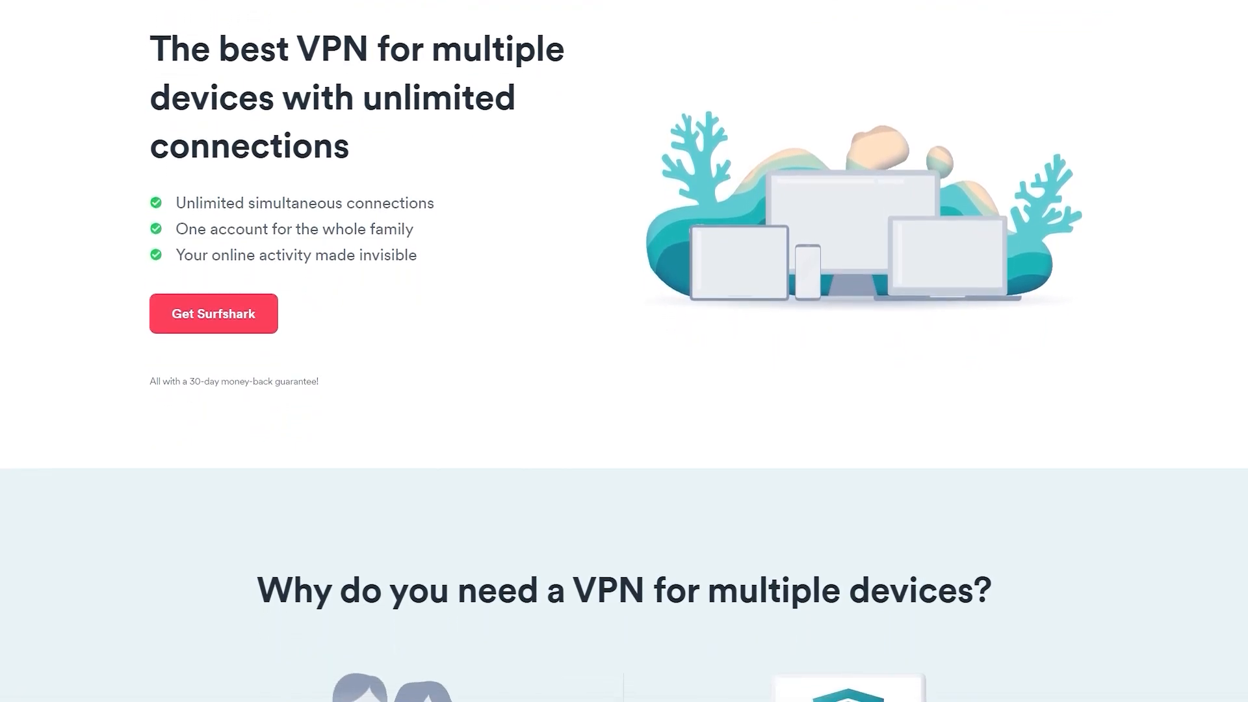
pyautogui.scroll(-3)
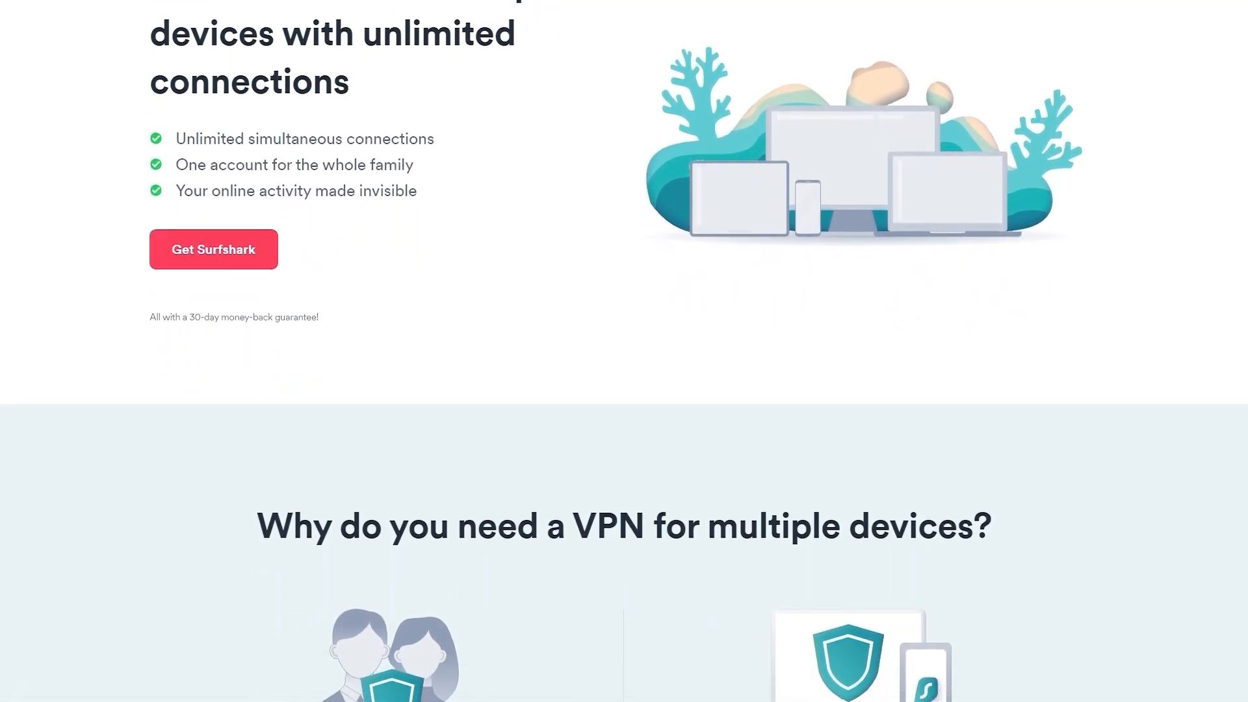
pyautogui.scroll(-3)
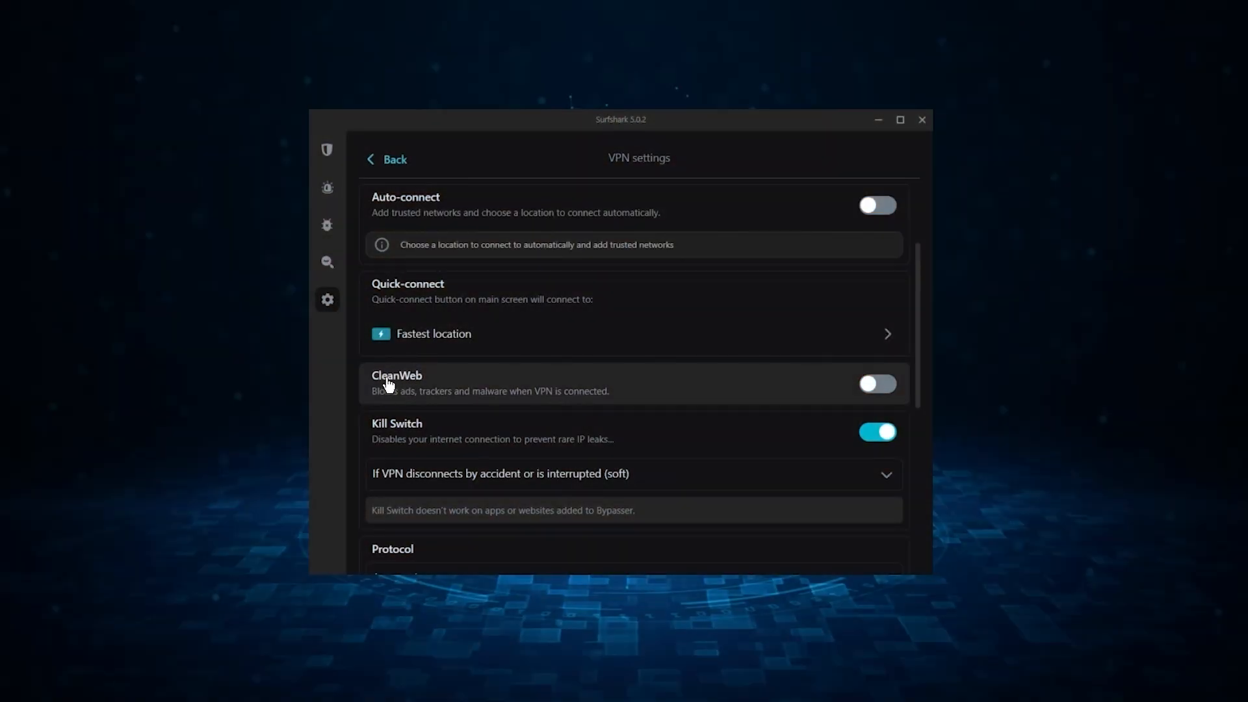
pyautogui.moveTo(877, 384)
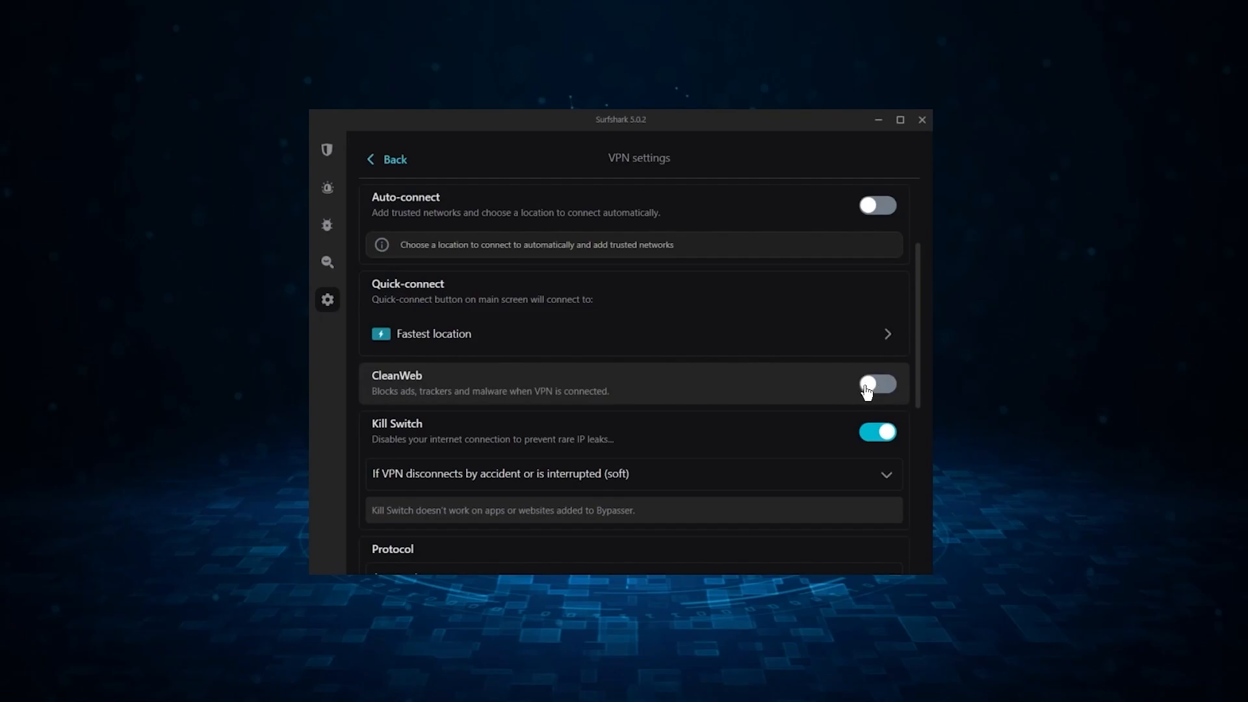
pyautogui.click(876, 384)
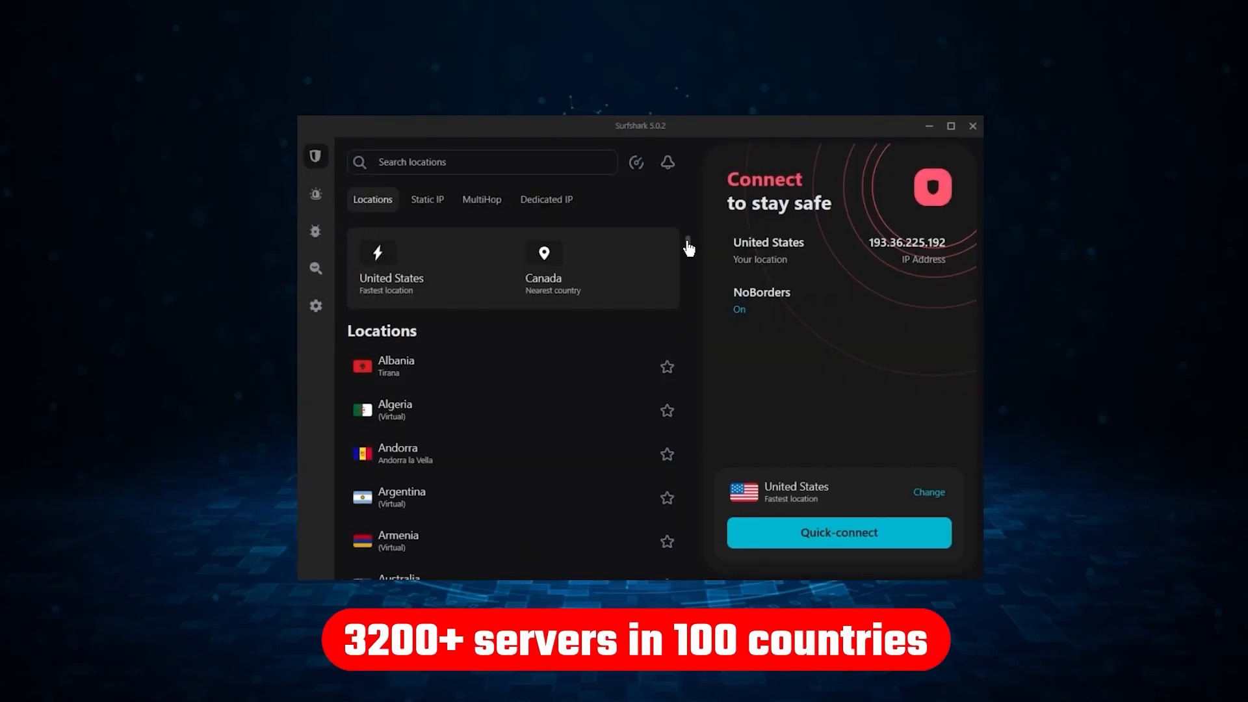
# - Connect Surfshark to New York and open VPN settings through NoBorders
pyautogui.scroll(-3)
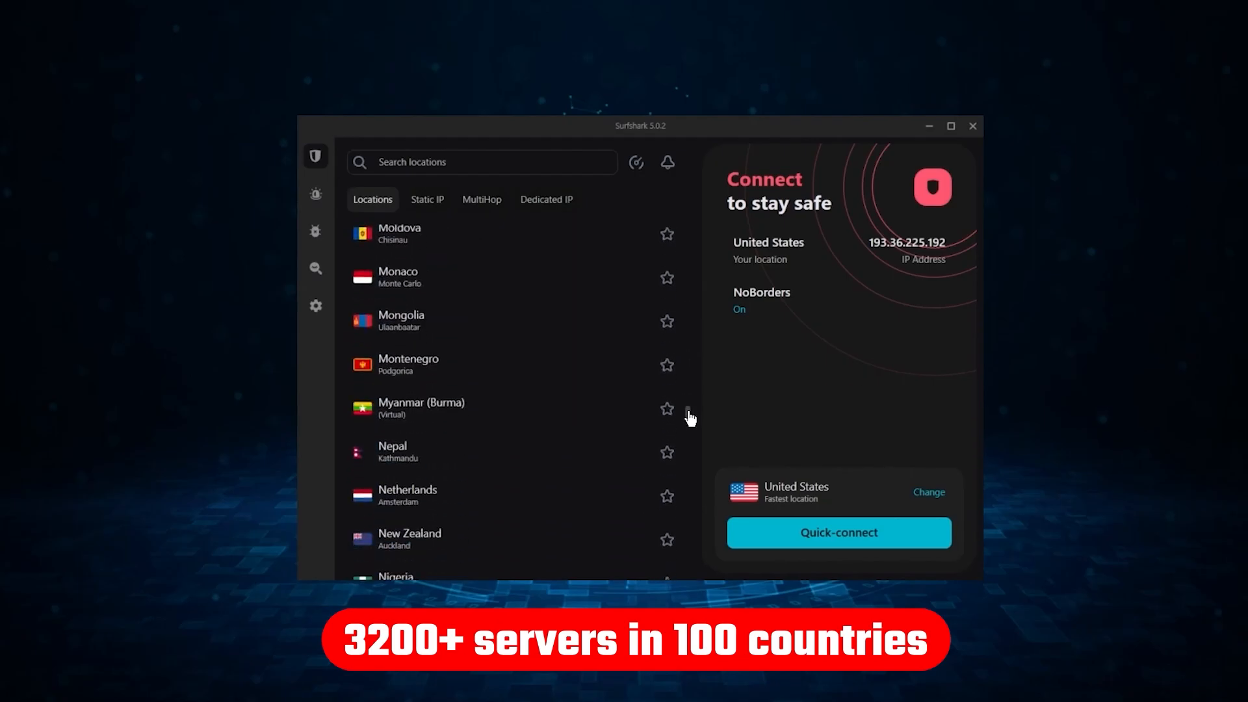
pyautogui.click(838, 532)
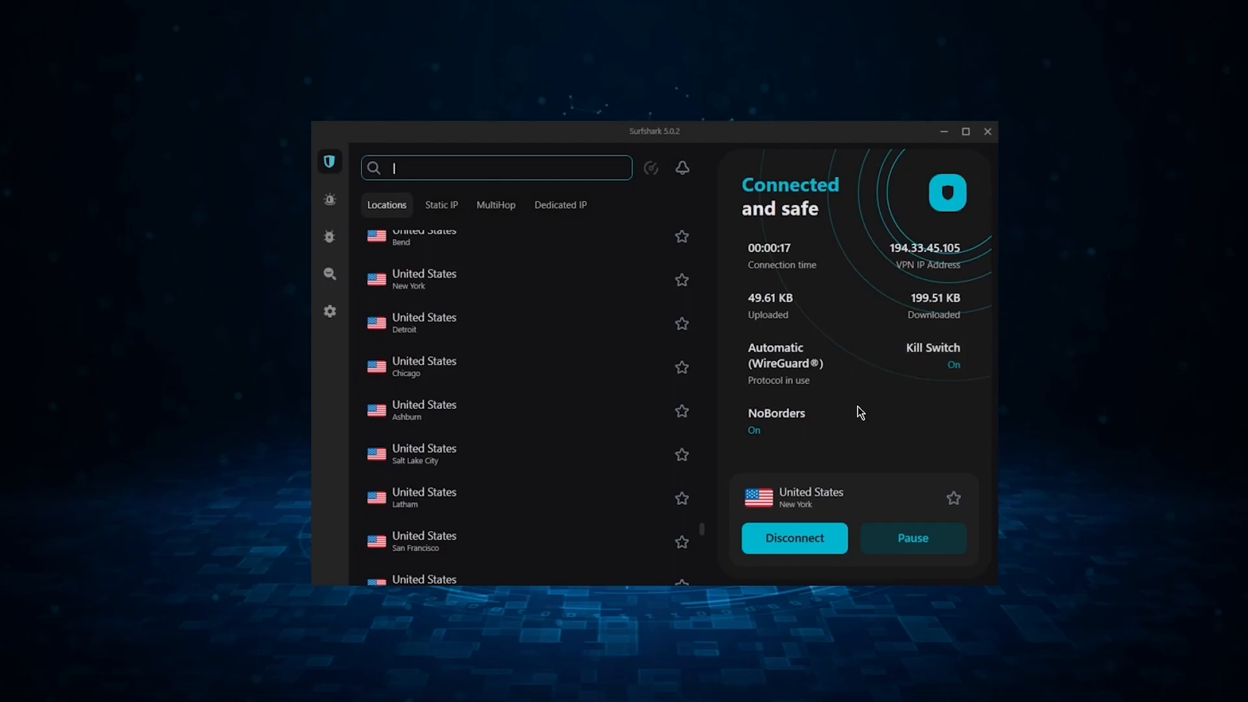
pyautogui.moveTo(795, 421)
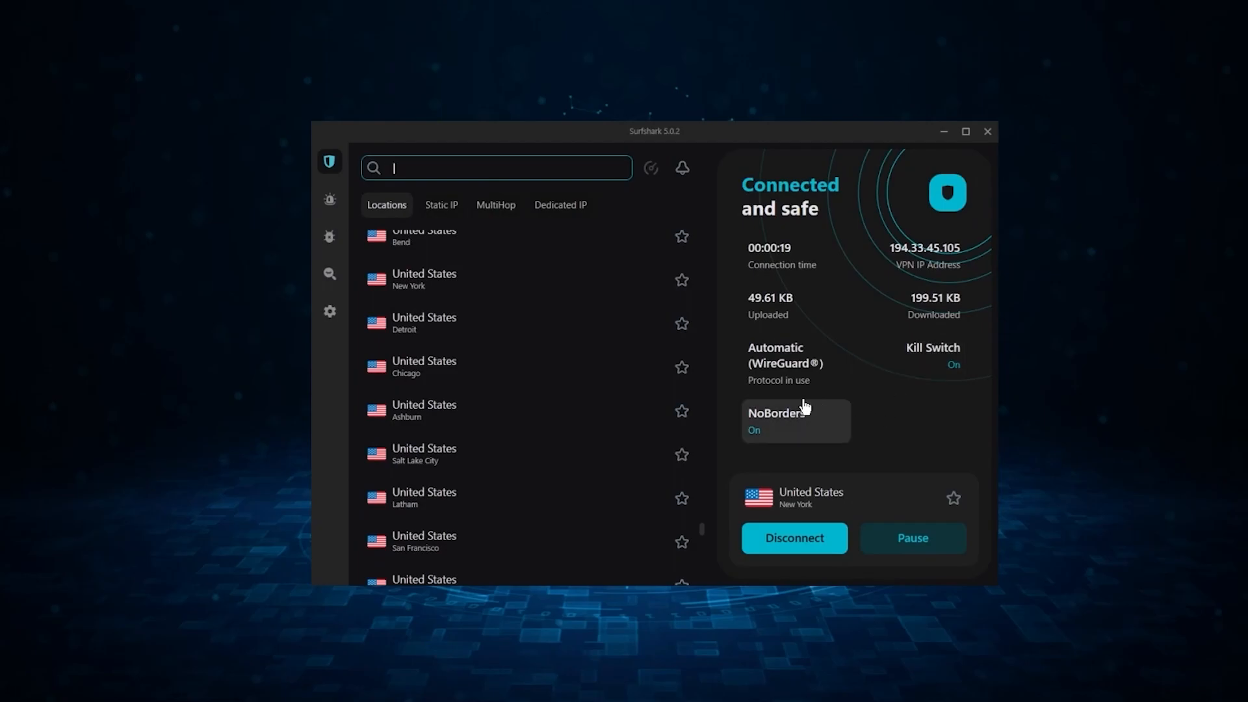
pyautogui.click(330, 310)
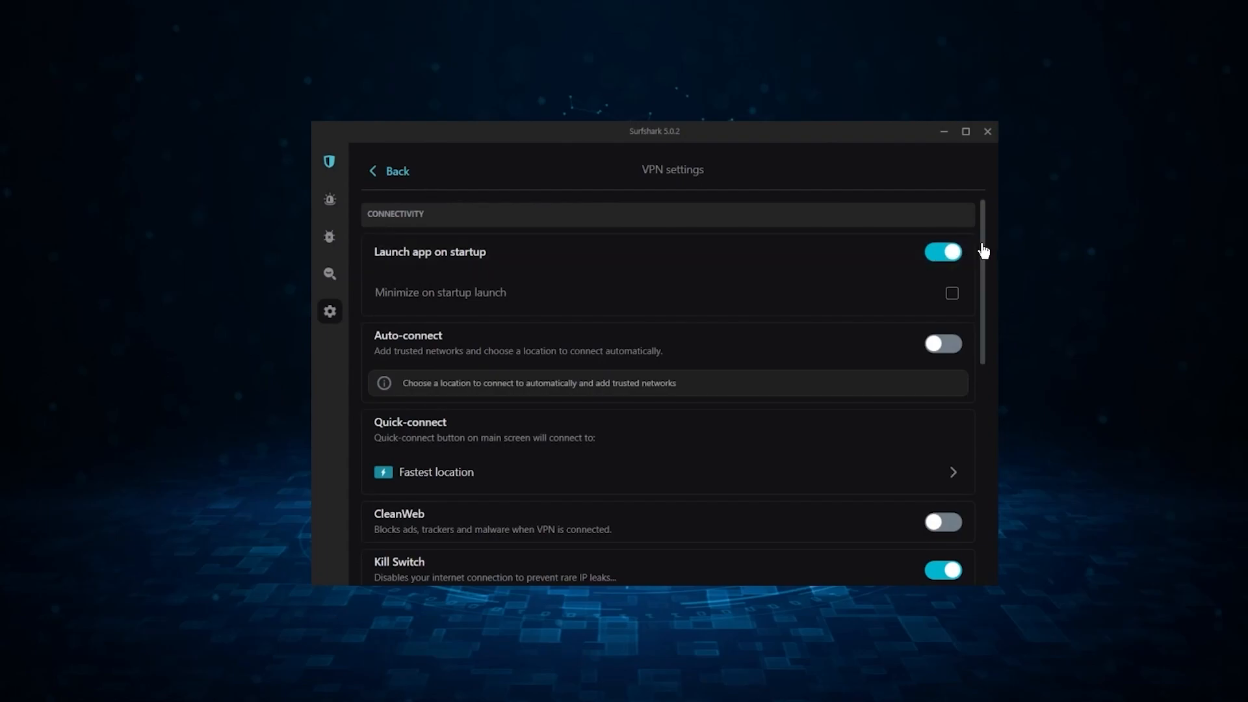
pyautogui.scroll(-3)
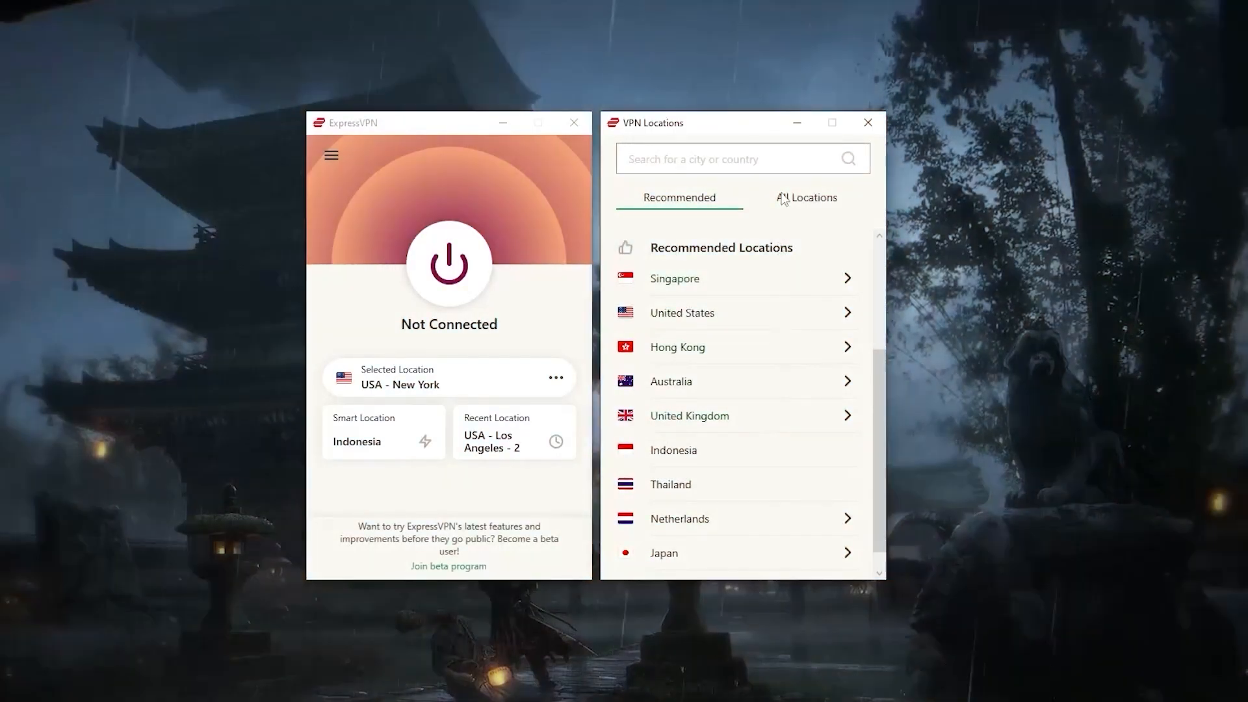
# - Show ExpressVPN's All Locations and scroll through the Asia Pacific countries
pyautogui.click(806, 197)
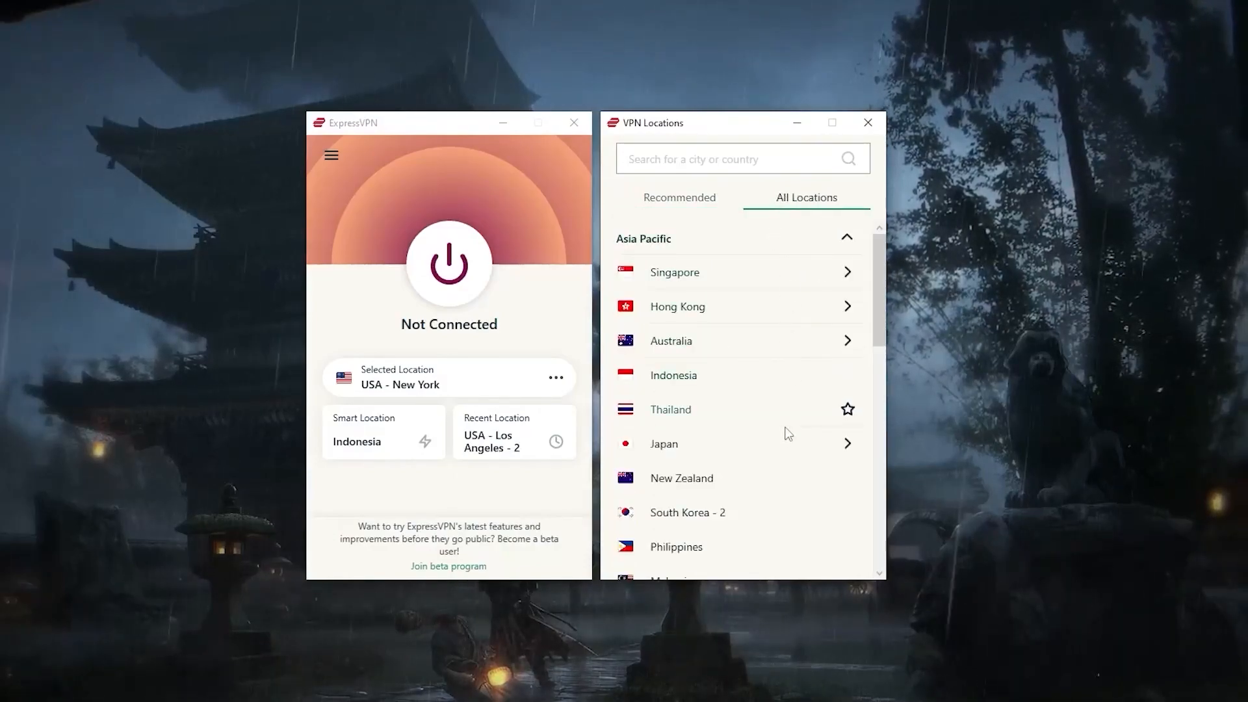
pyautogui.scroll(-3)
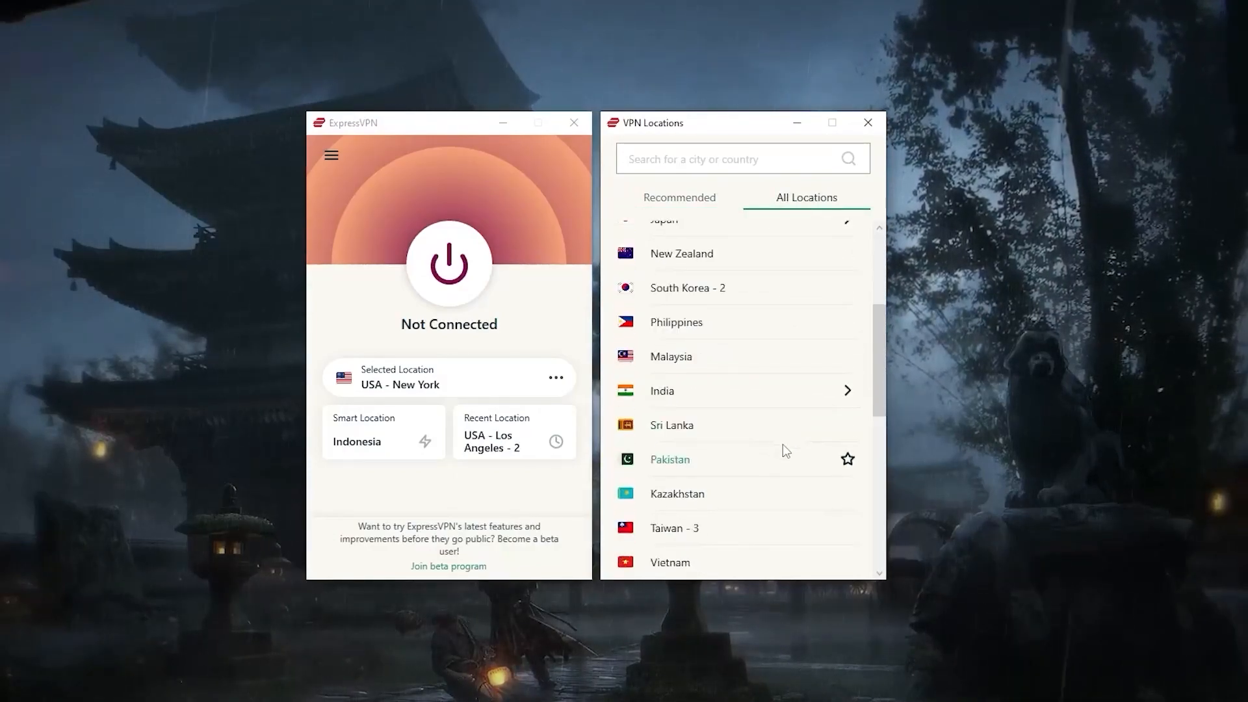
pyautogui.scroll(-3)
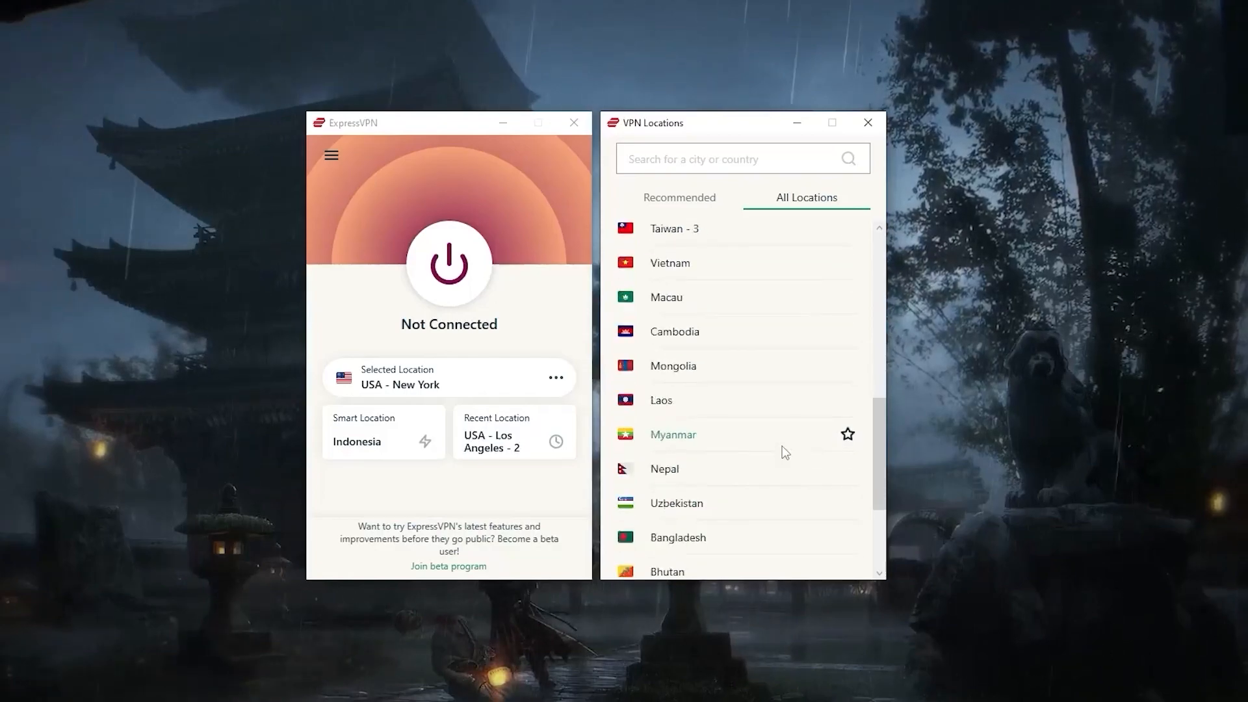
pyautogui.scroll(-3)
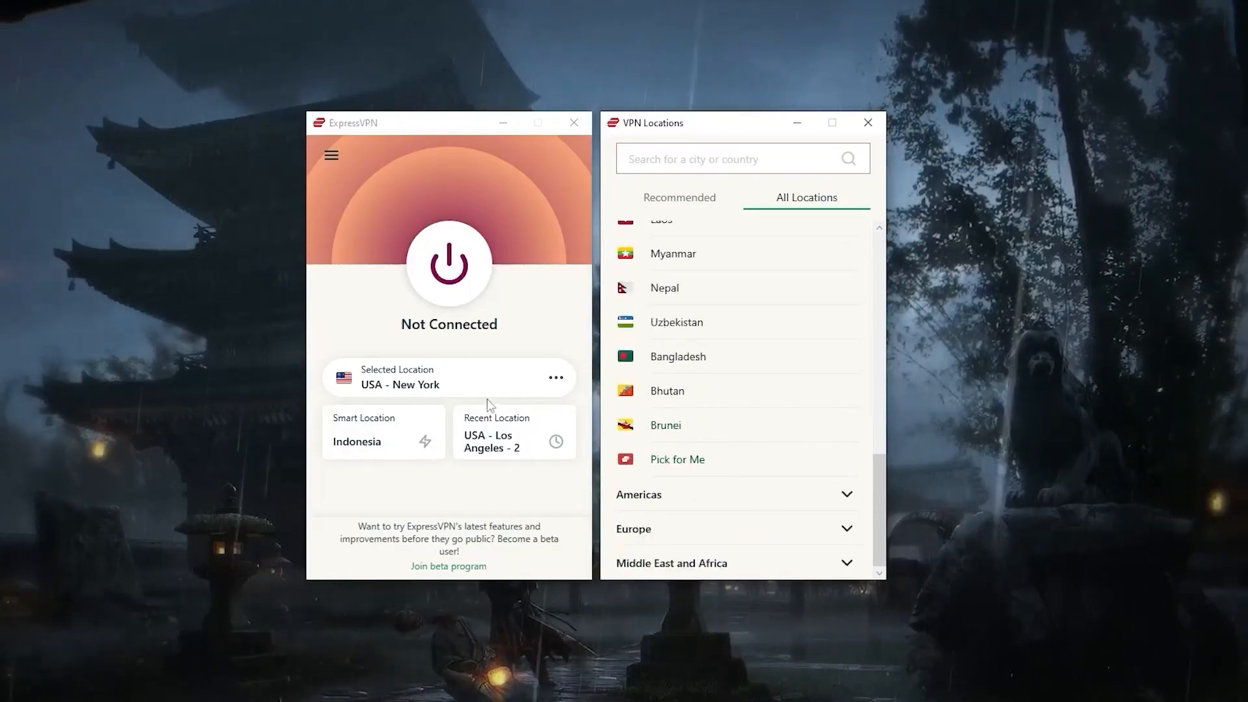
pyautogui.click(331, 155)
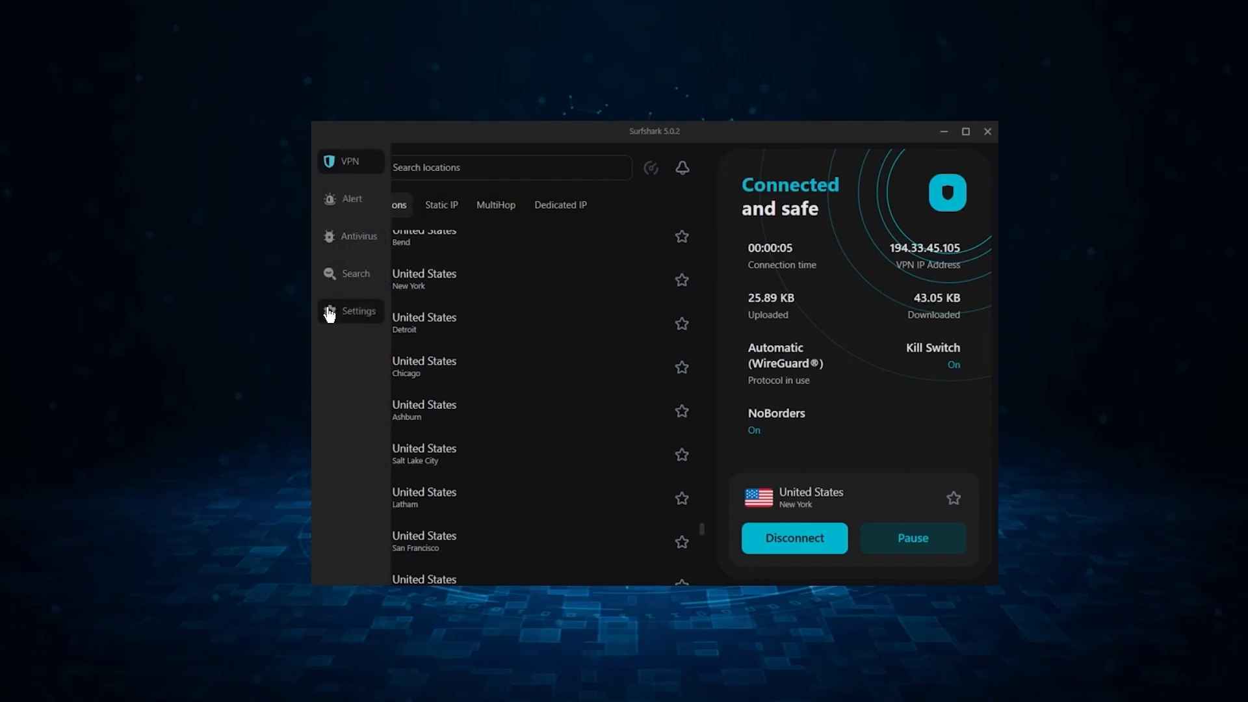
# - Open Surfshark Settings and select the United States – New York location
pyautogui.click(358, 311)
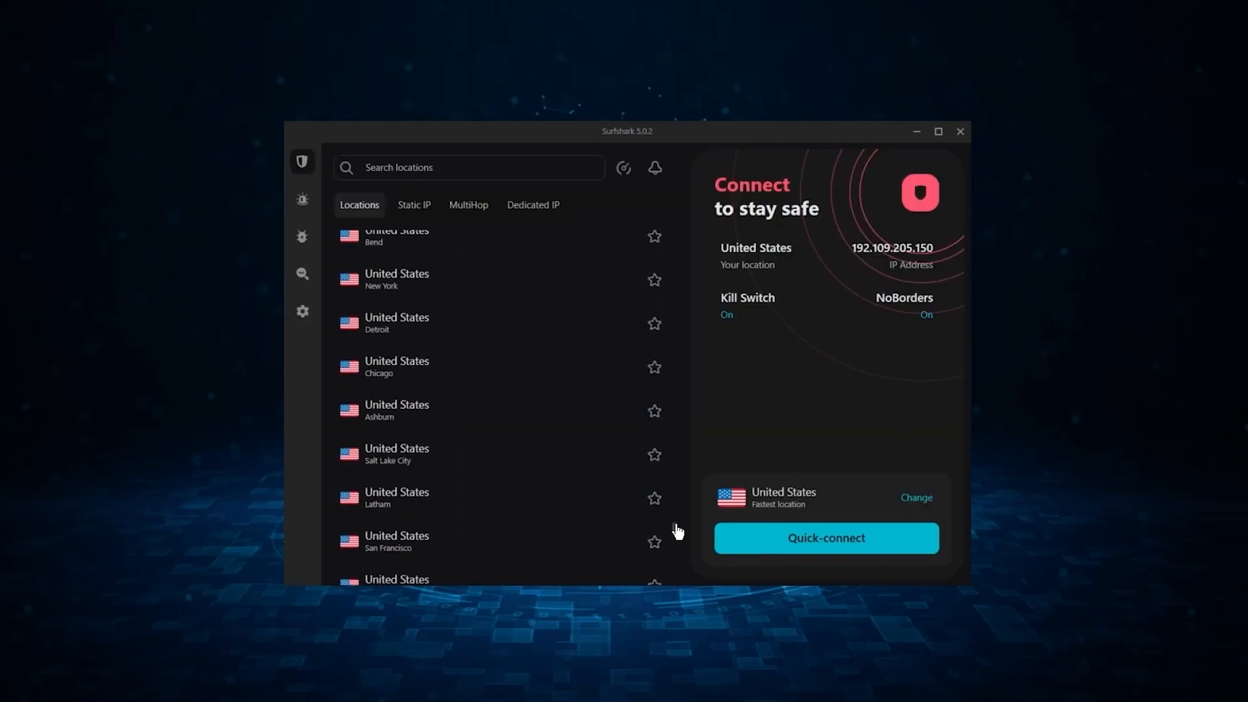
pyautogui.moveTo(476, 294)
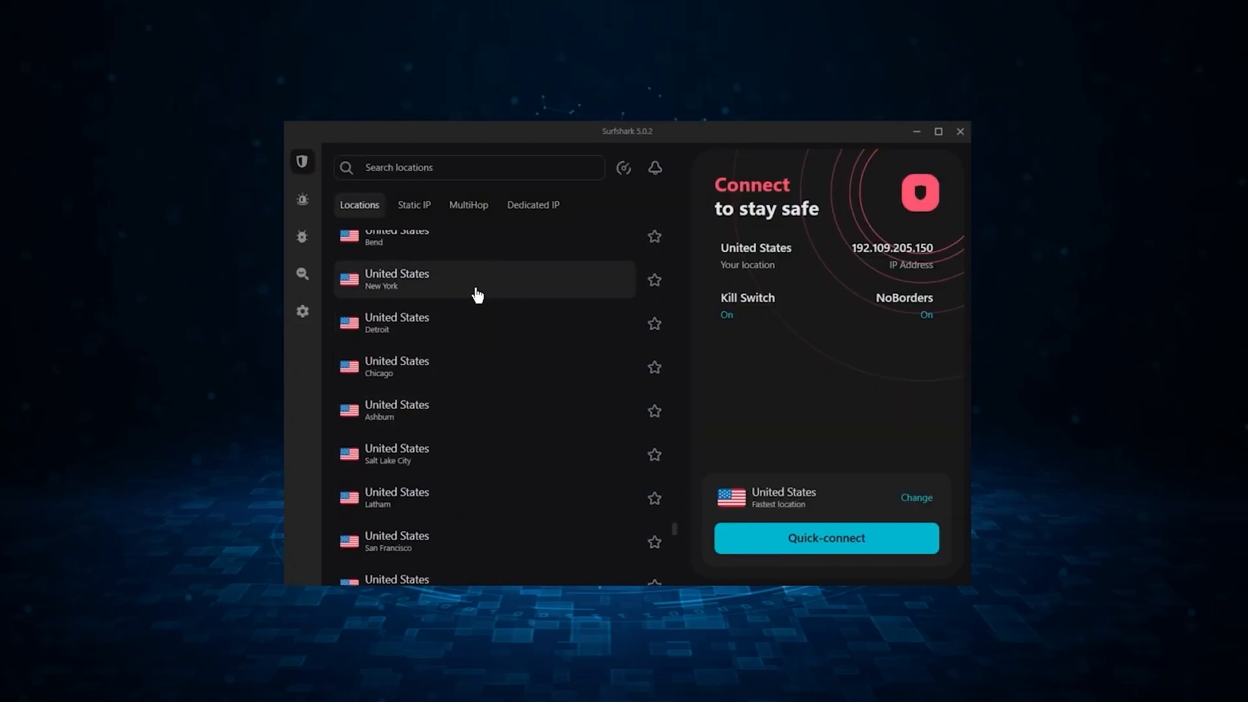
pyautogui.click(826, 538)
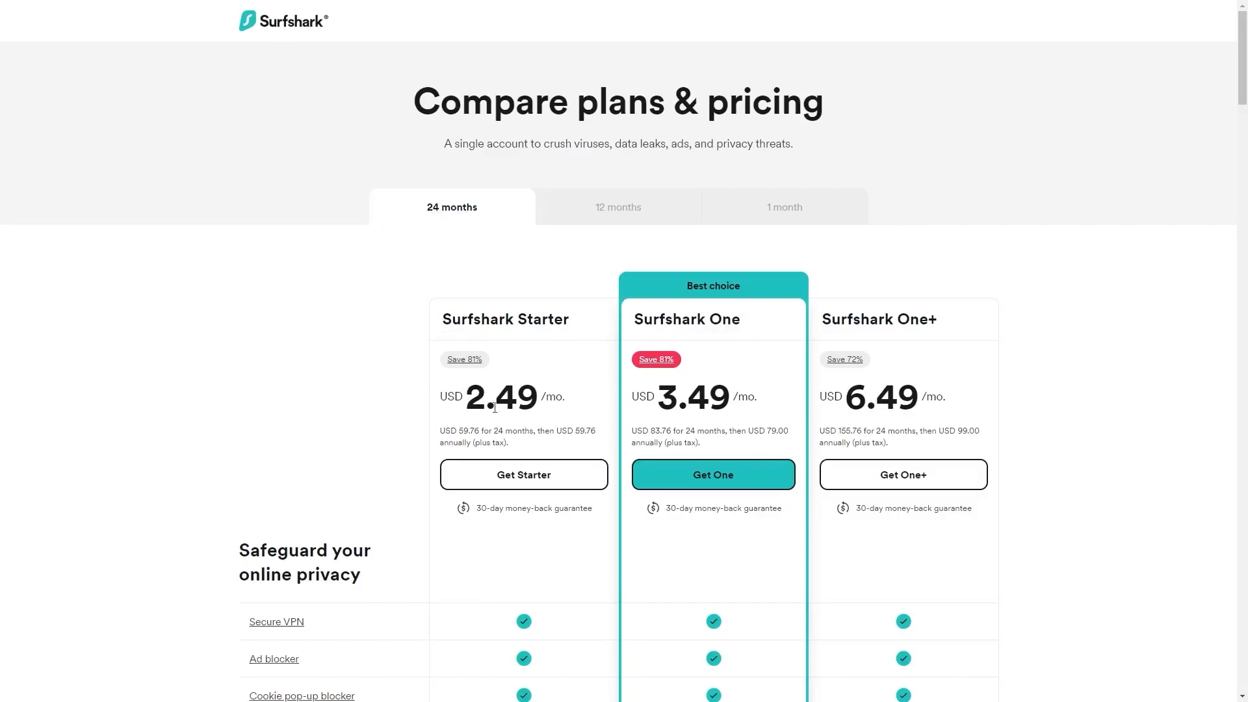
pyautogui.moveTo(441, 375)
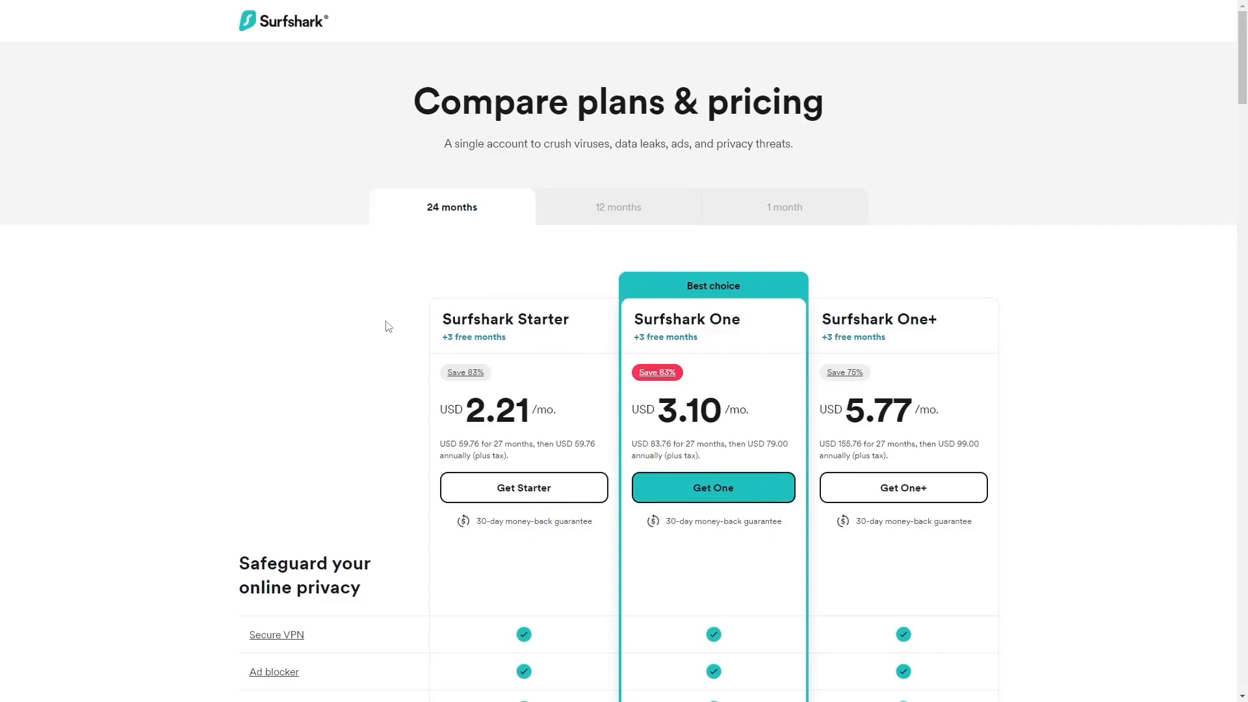
pyautogui.moveTo(475, 351)
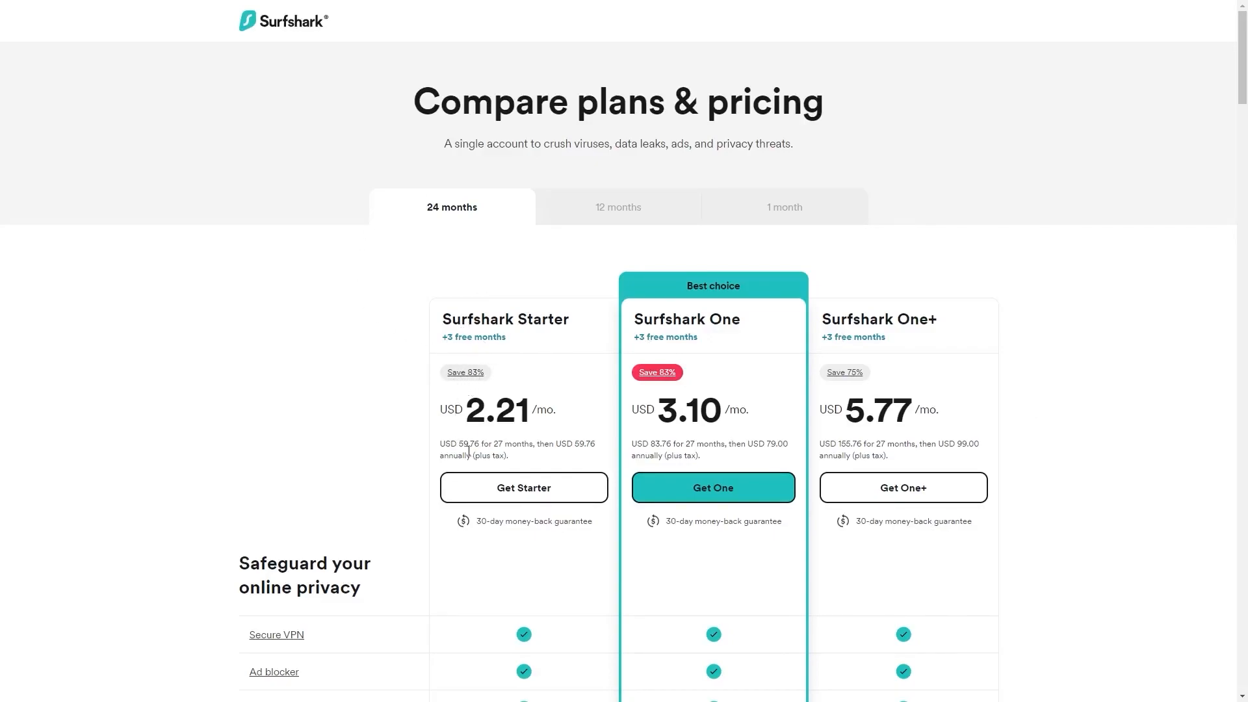
# - Choose Get Starter to reach checkout for the 24-month plan at USD 66.33
pyautogui.click(523, 487)
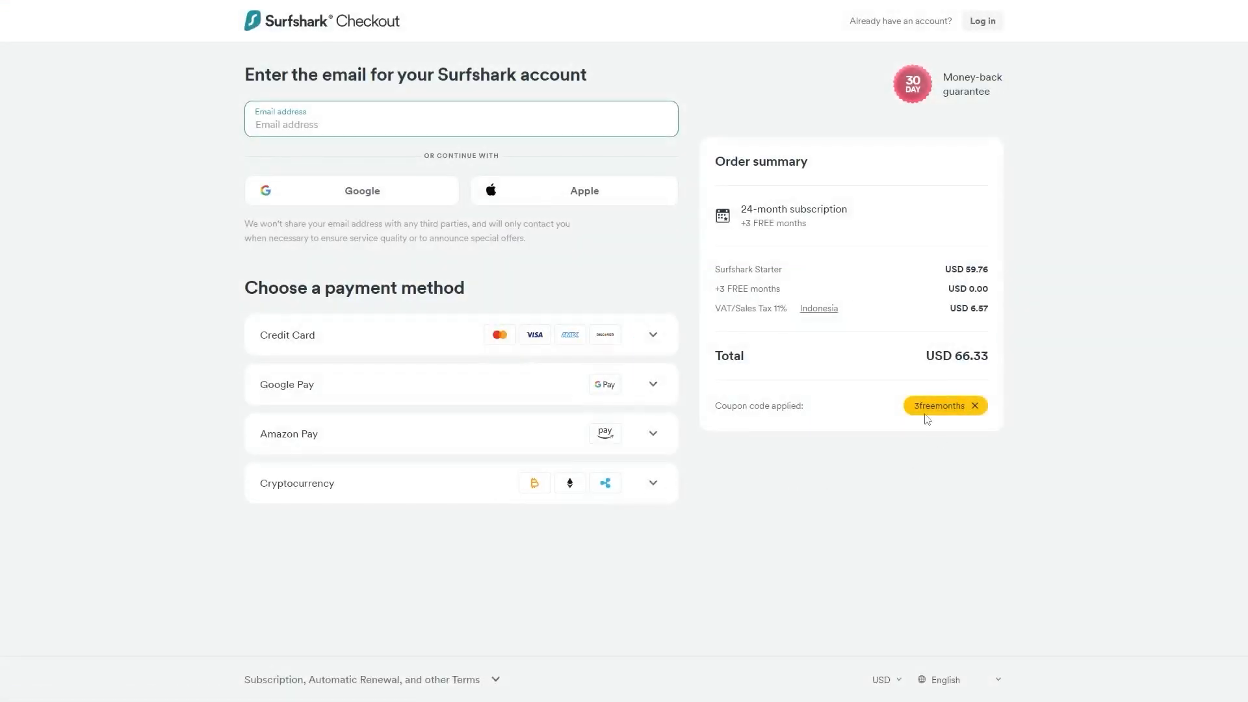